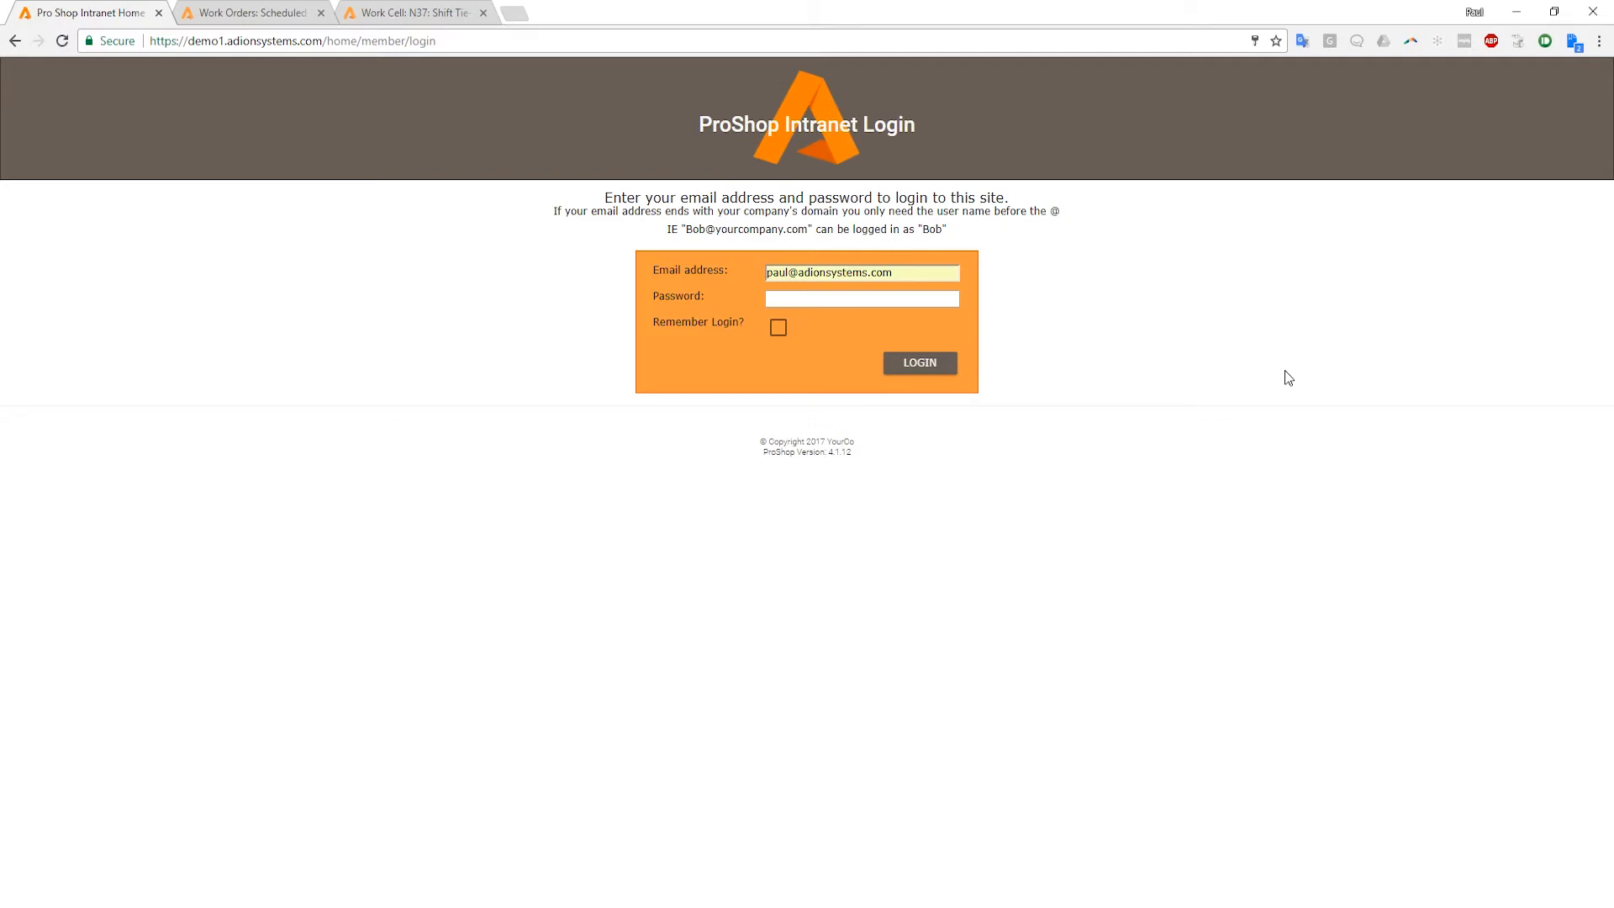
Sign in to ProShop to reach the Production Home page
left_click(861, 300)
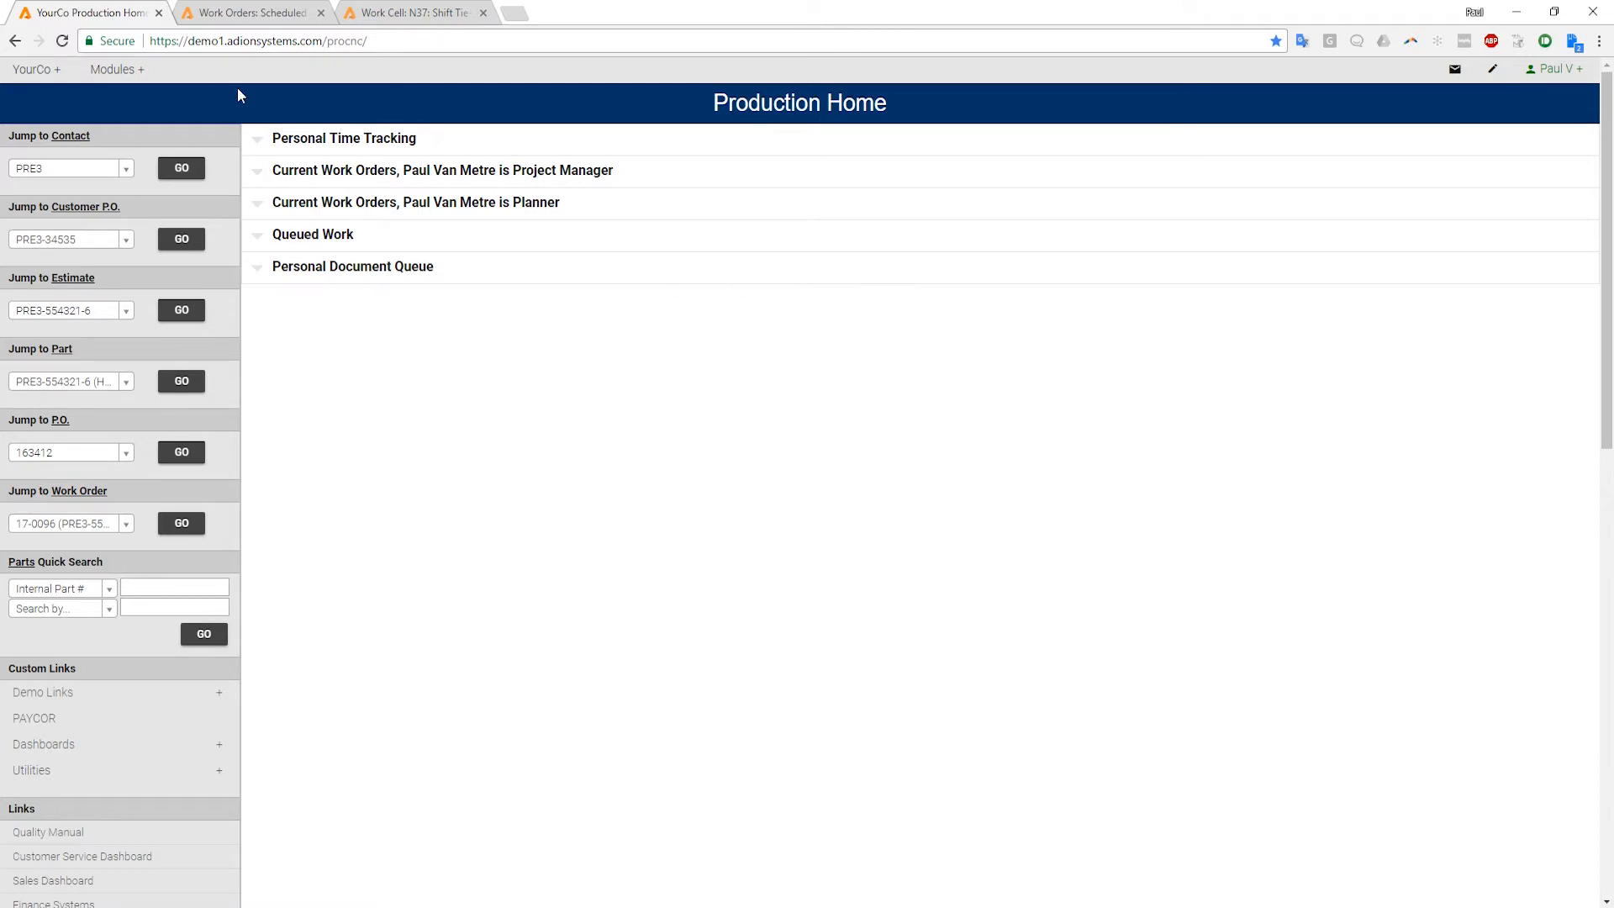
mouse_move(419, 12)
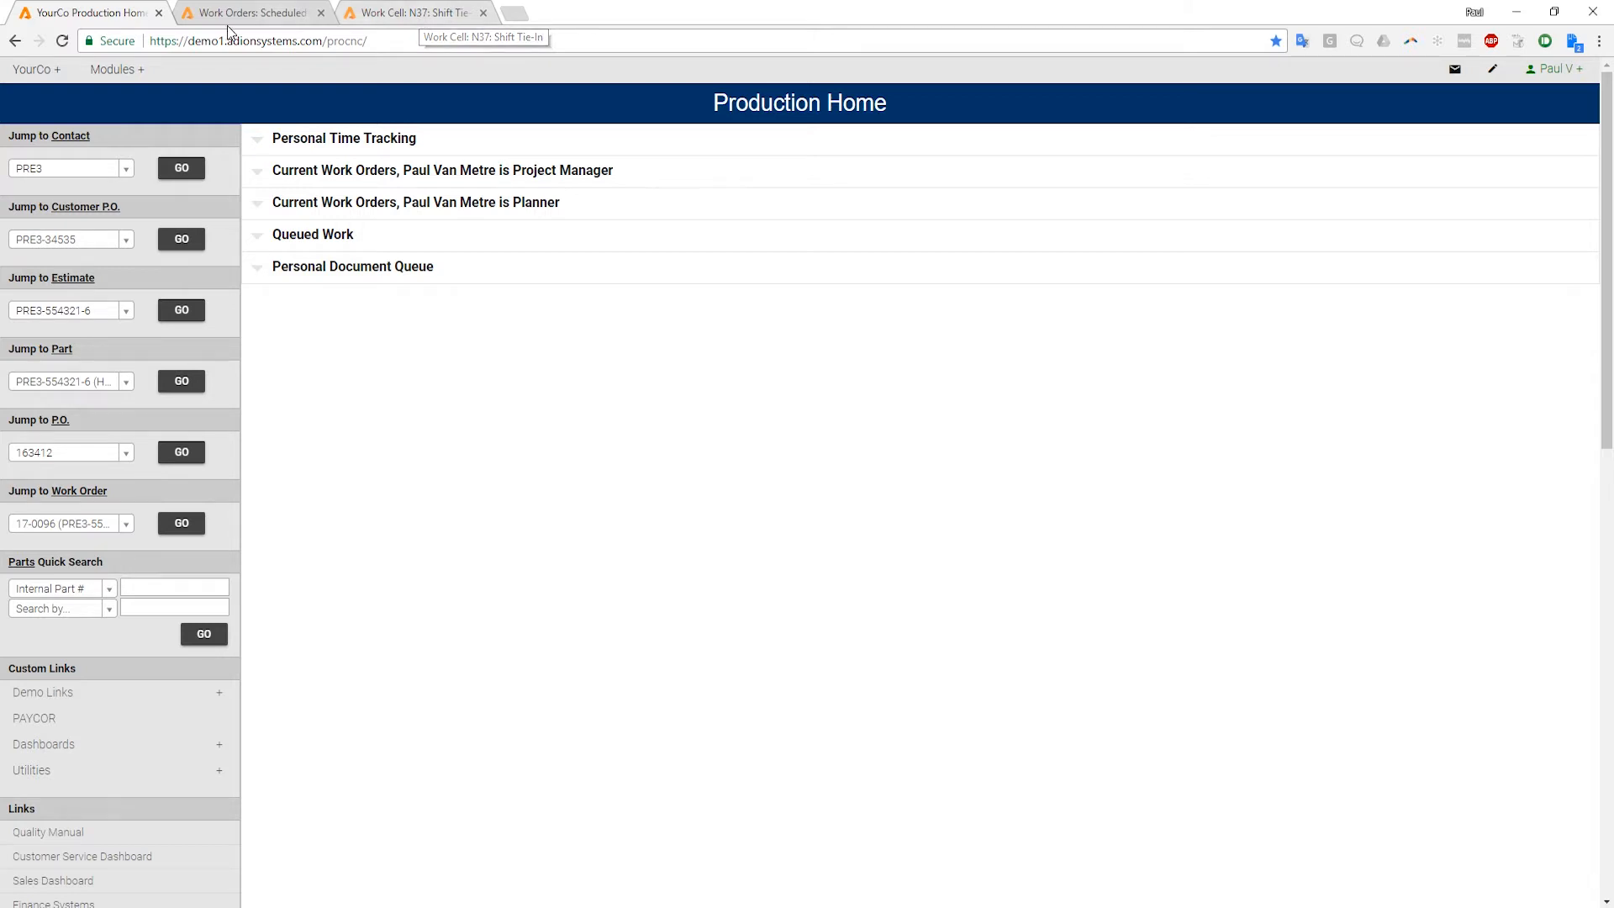
mouse_move(323, 112)
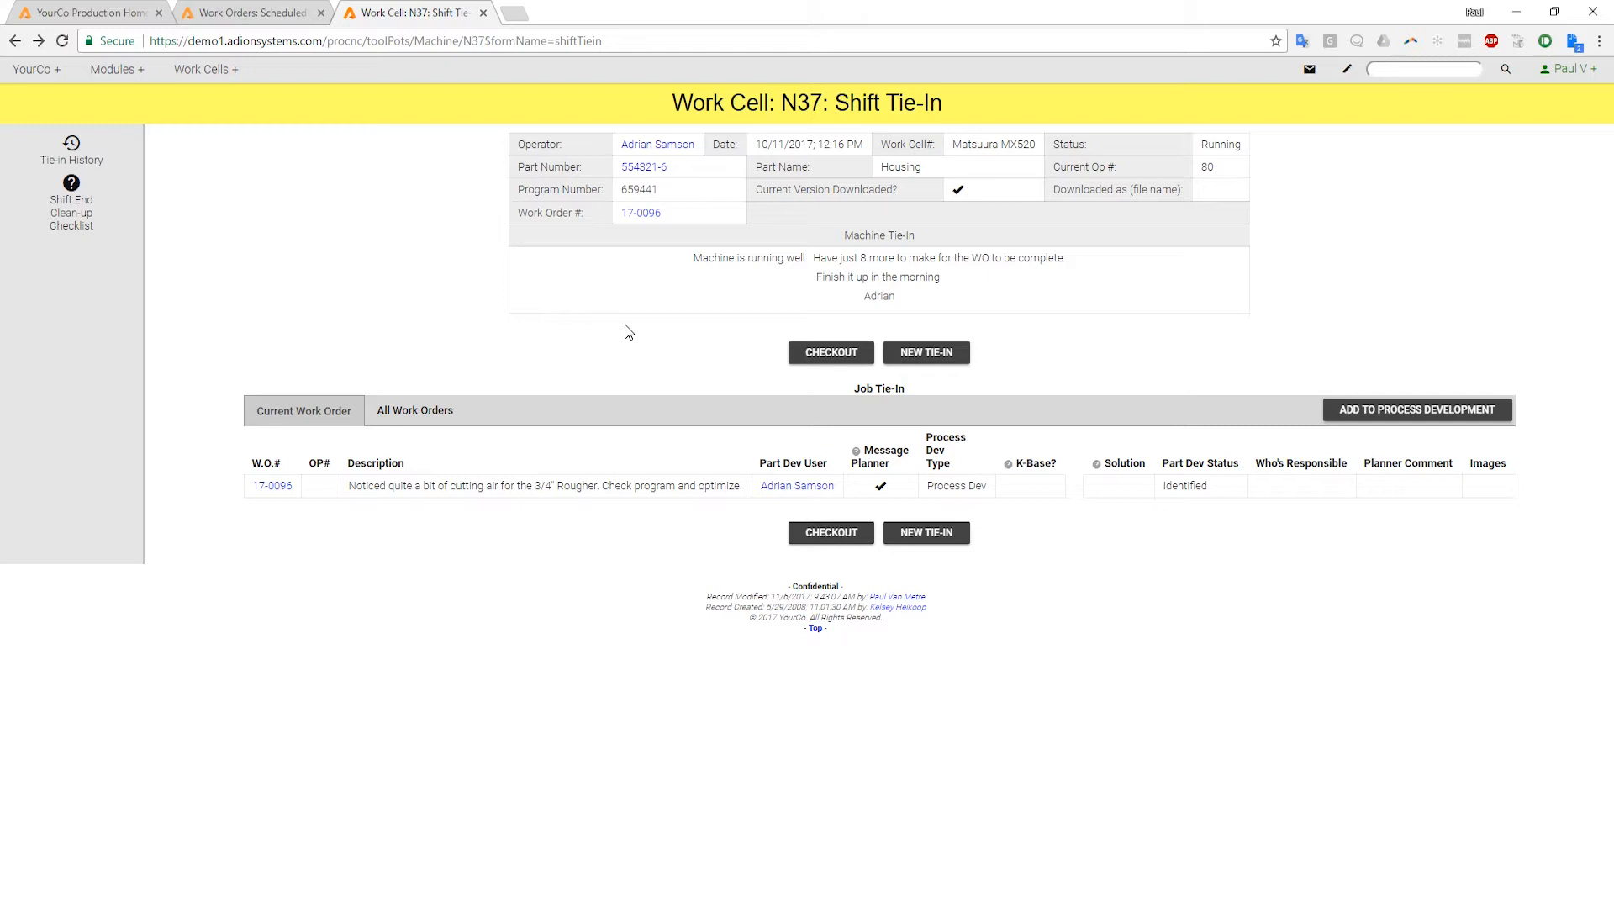
mouse_move(563, 319)
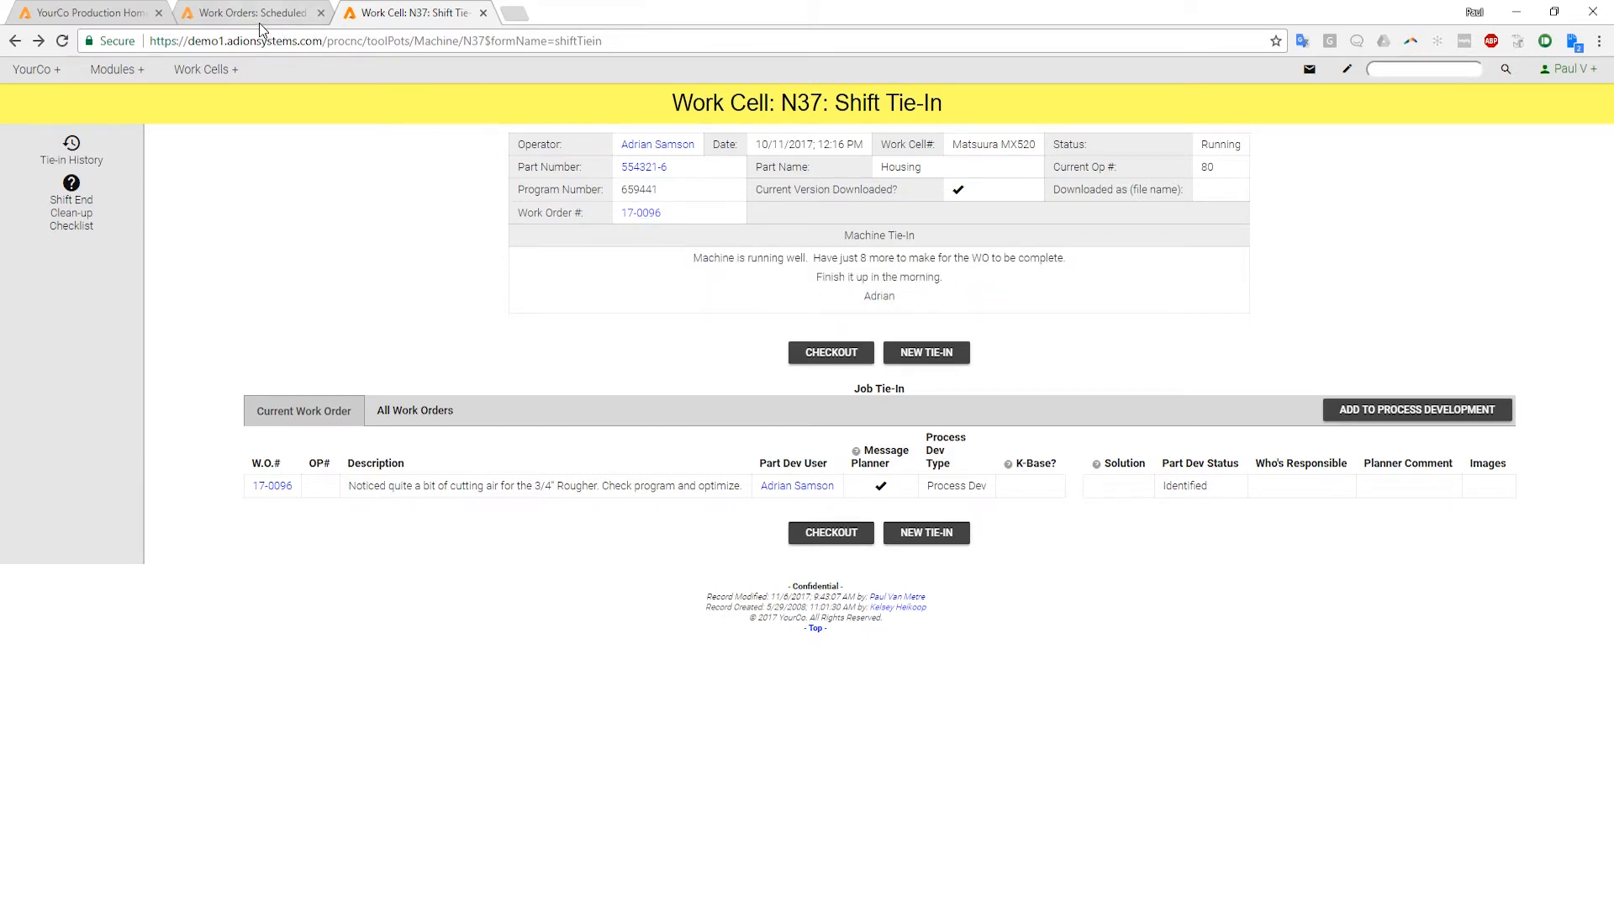
Check the N37 scheduled work list, then jump to work order 17-0096 from Production Home
left_click(247, 11)
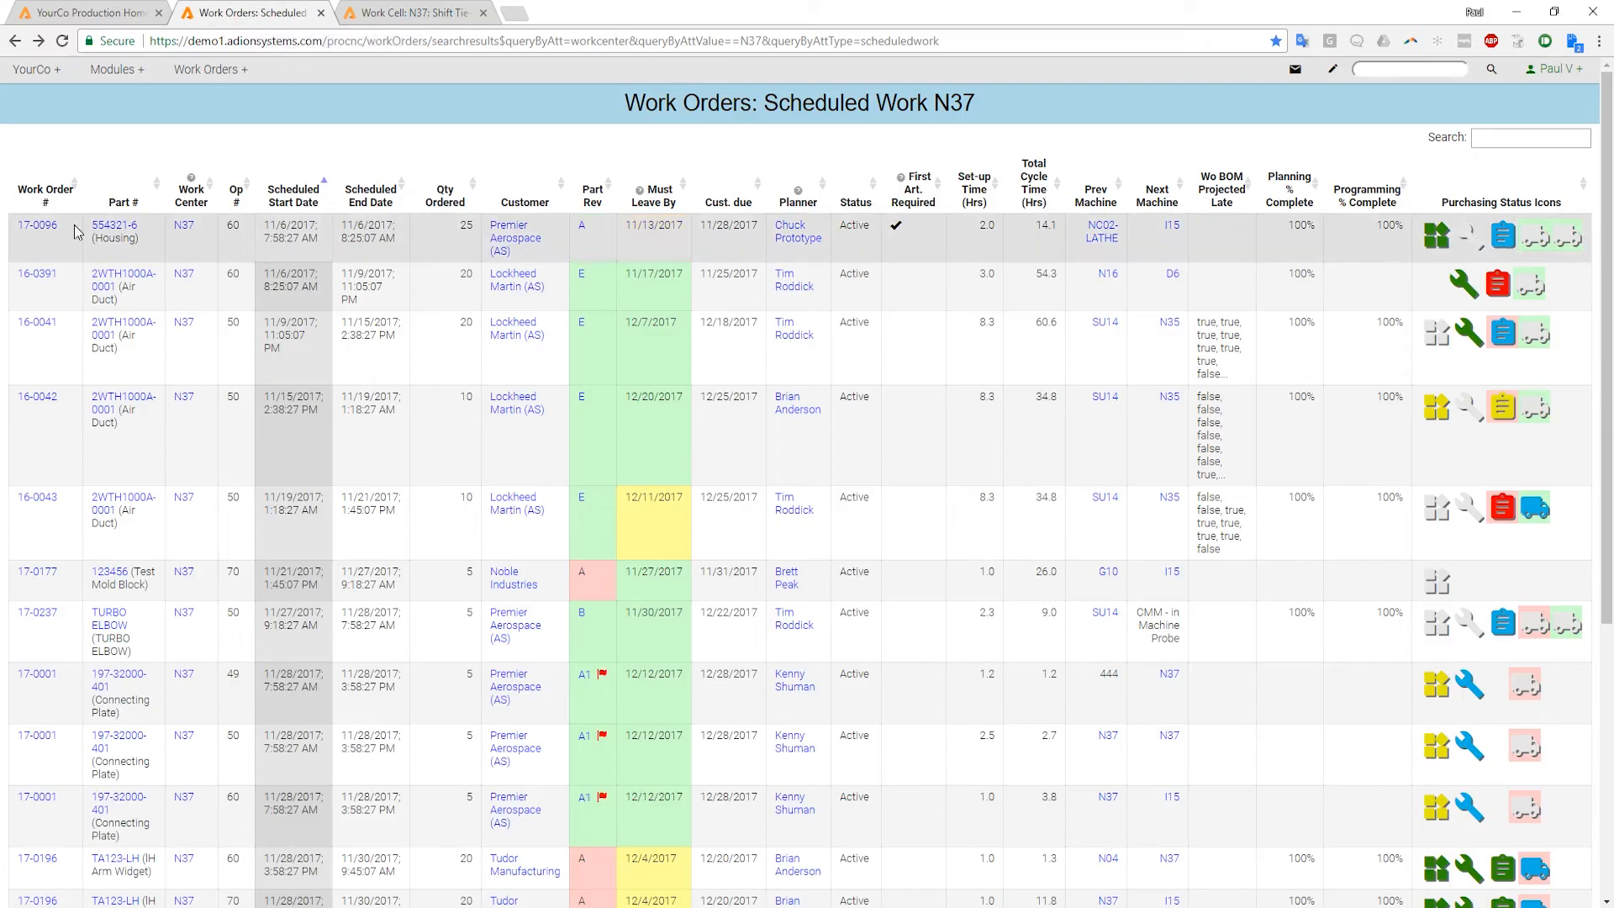
mouse_move(36, 223)
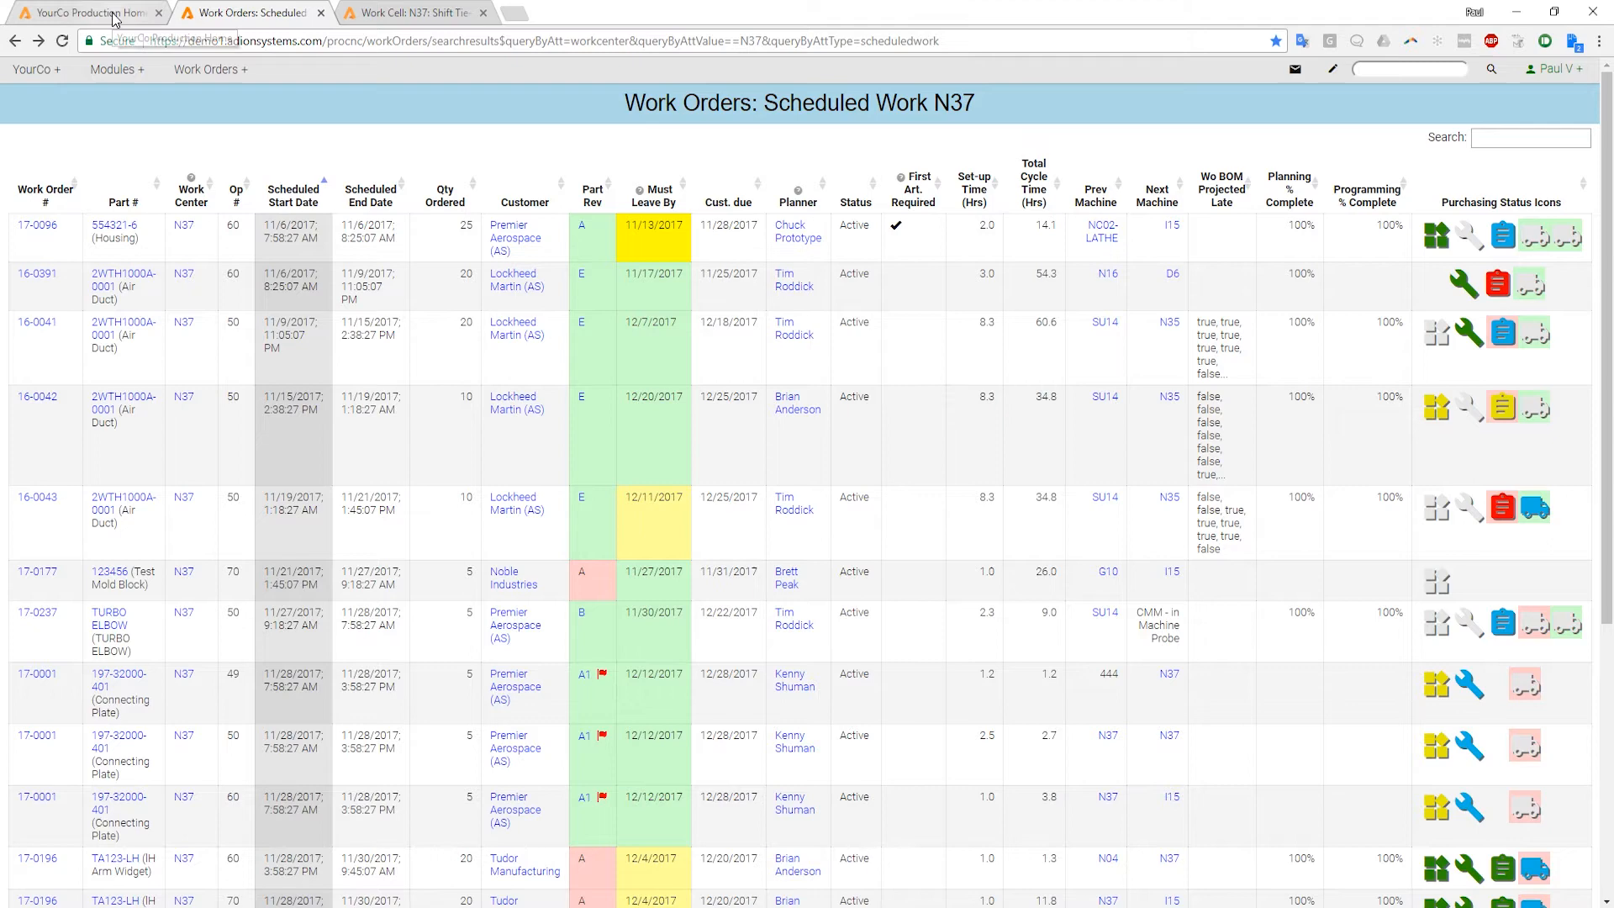
left_click(87, 12)
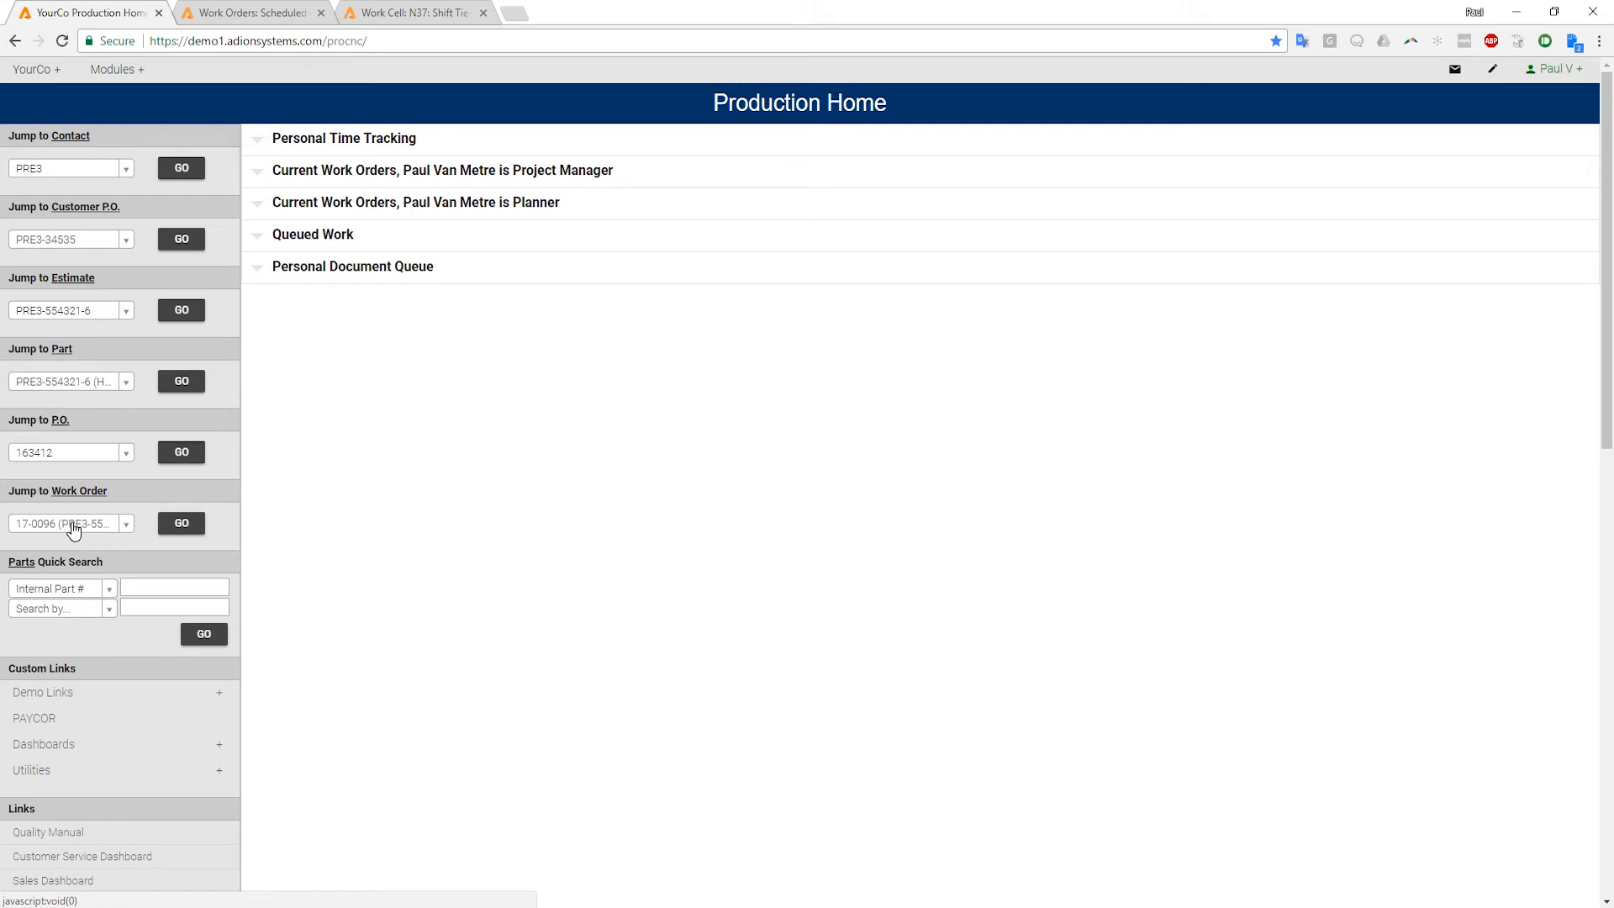
left_click(182, 523)
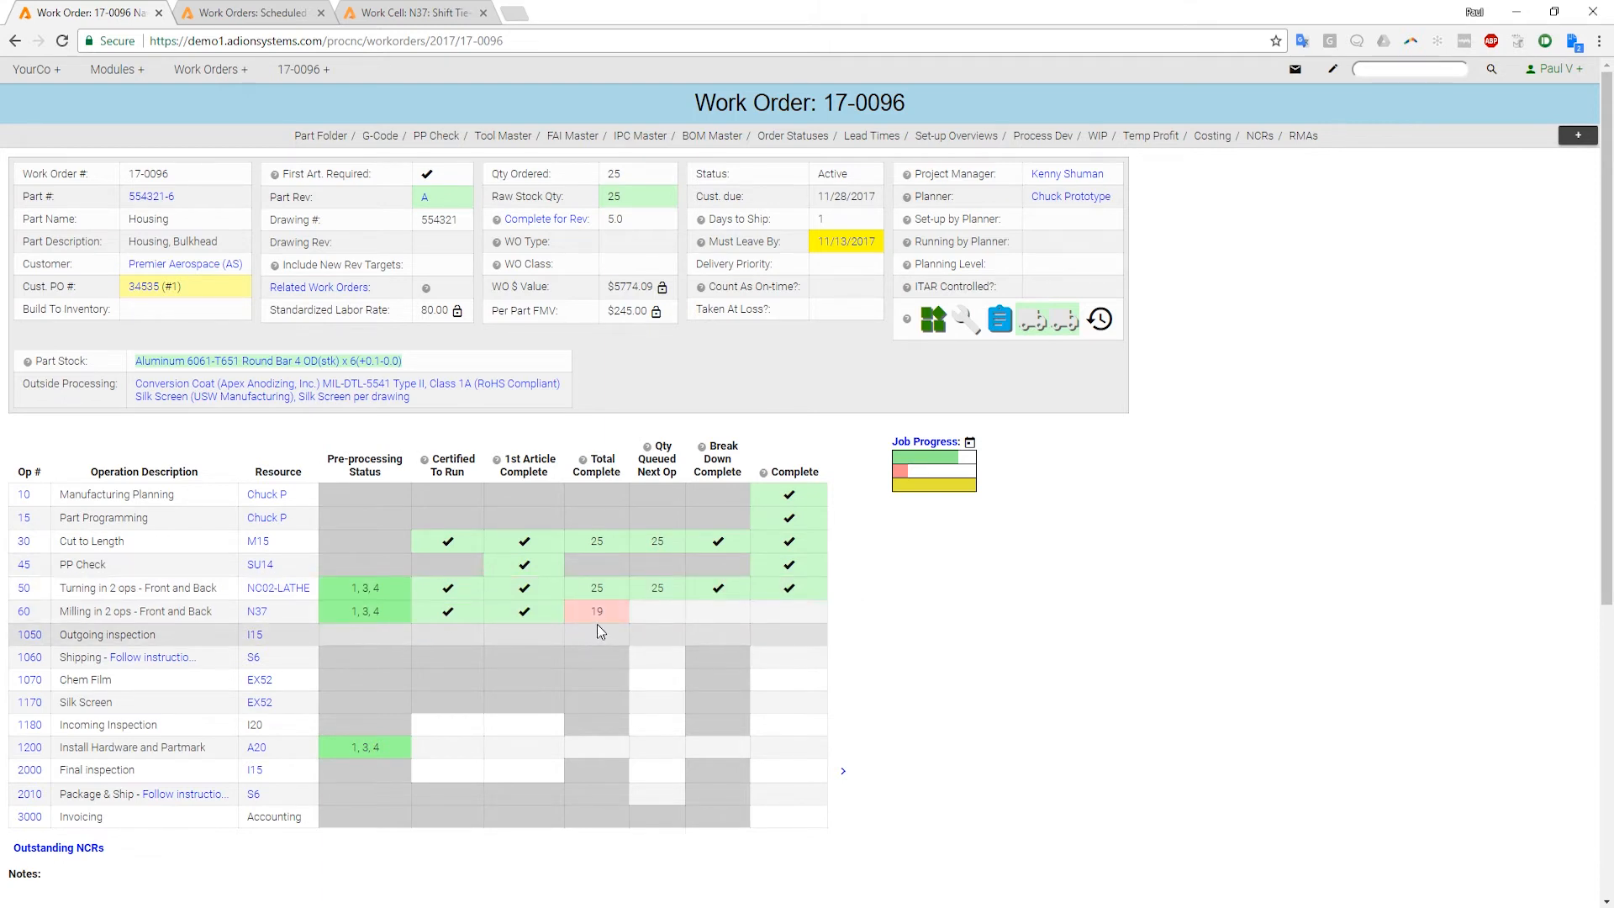
mouse_move(48, 634)
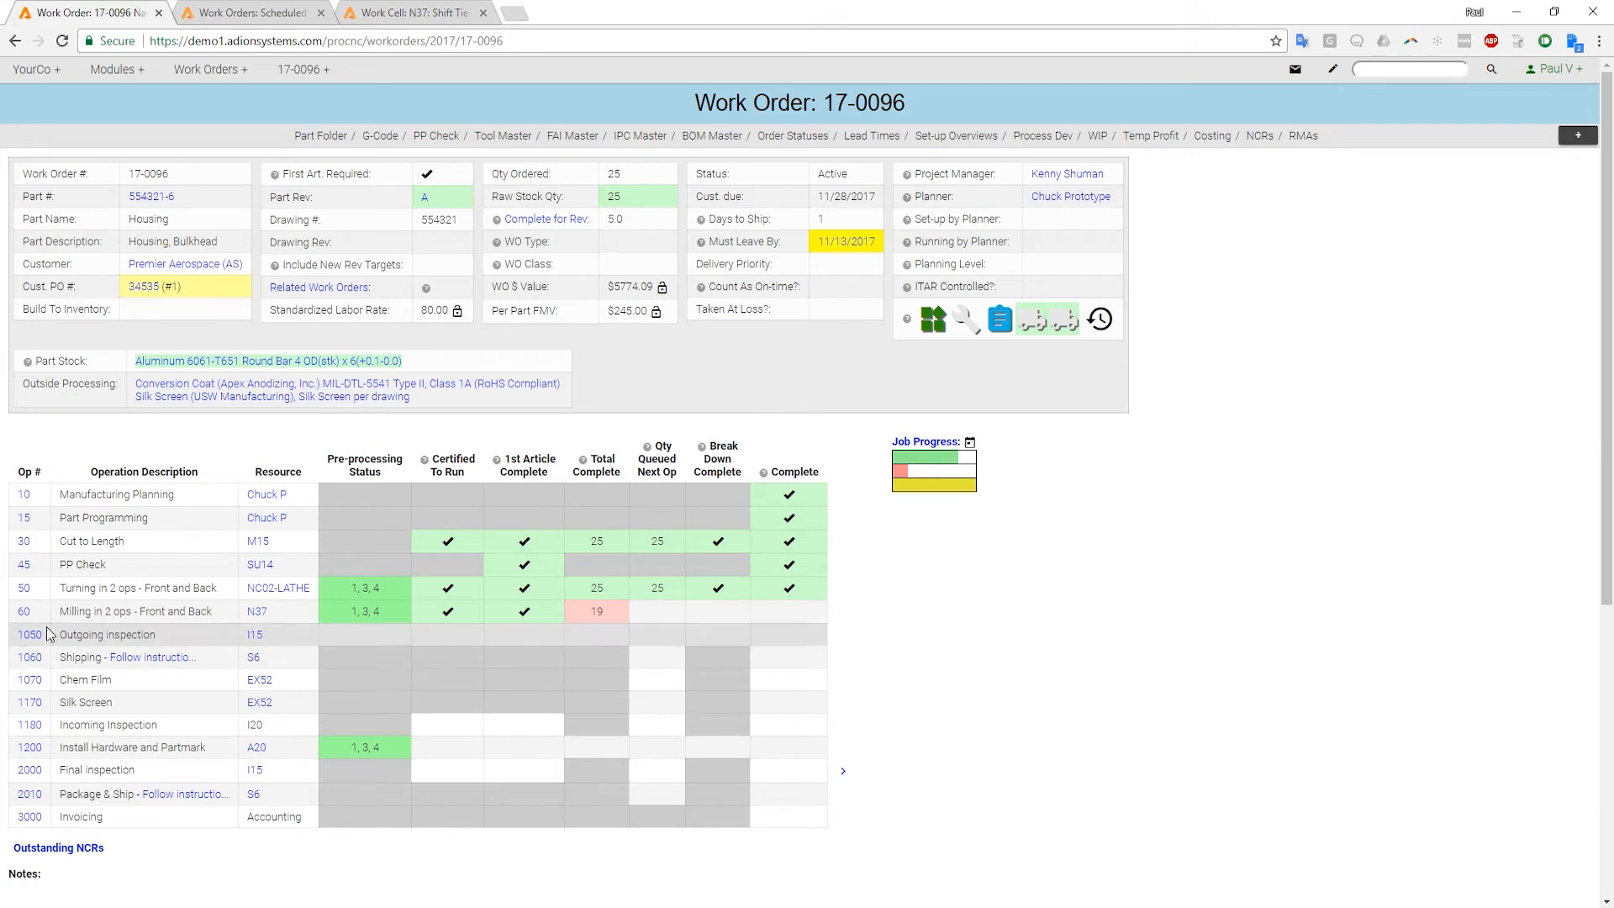
Log into time tracking on OP 60 of 17-0096 with category Running
left_click(24, 610)
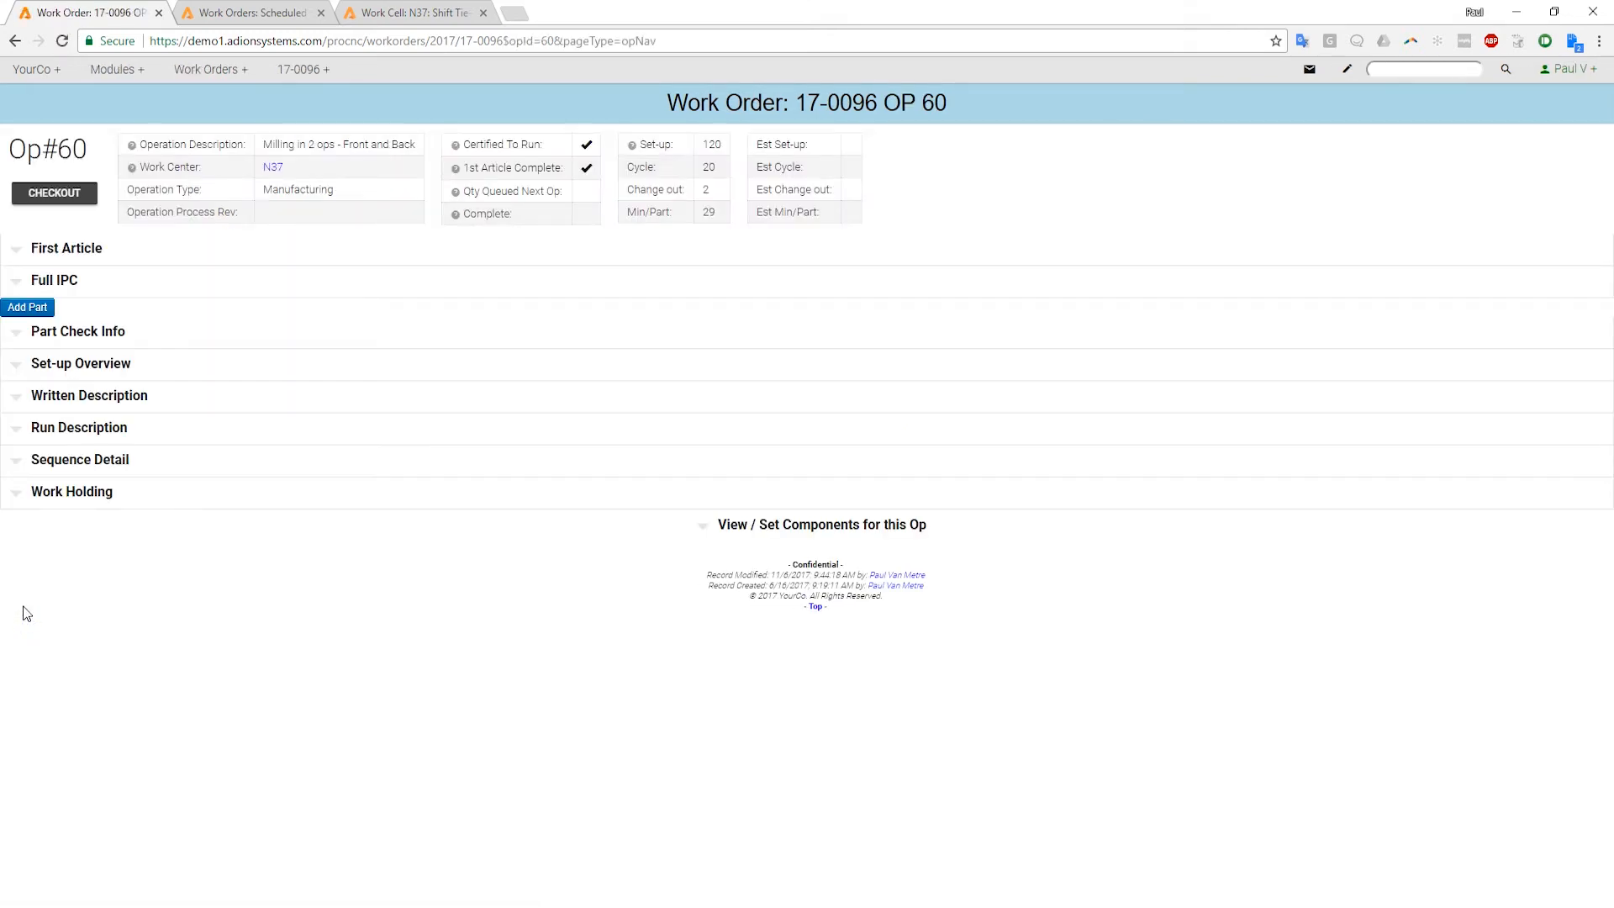
left_click(79, 427)
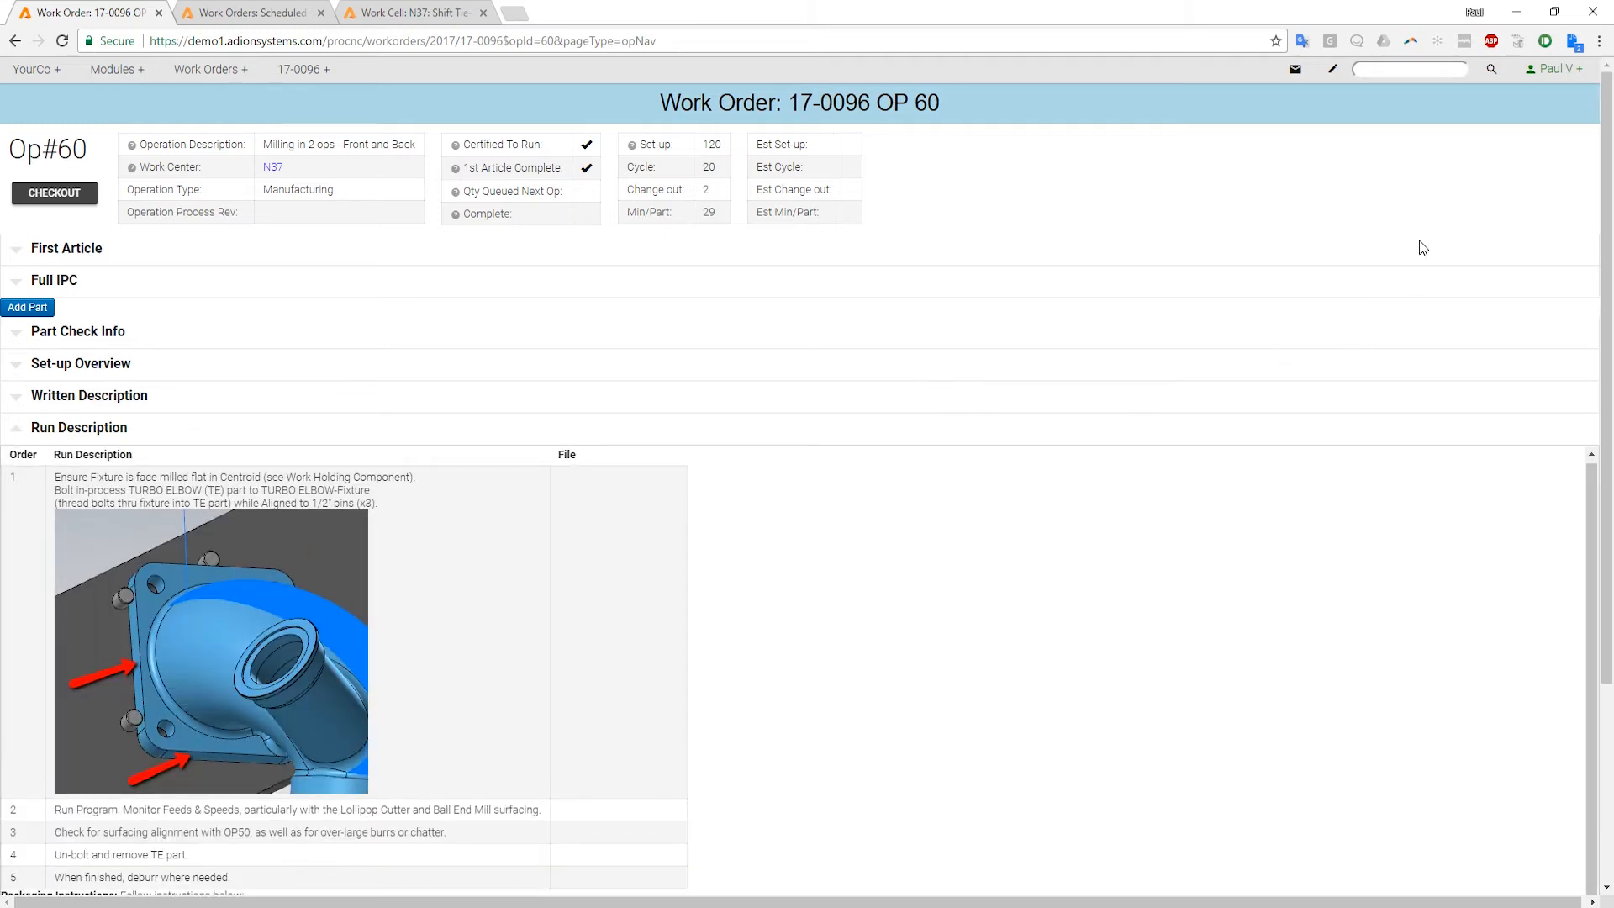
left_click(1551, 69)
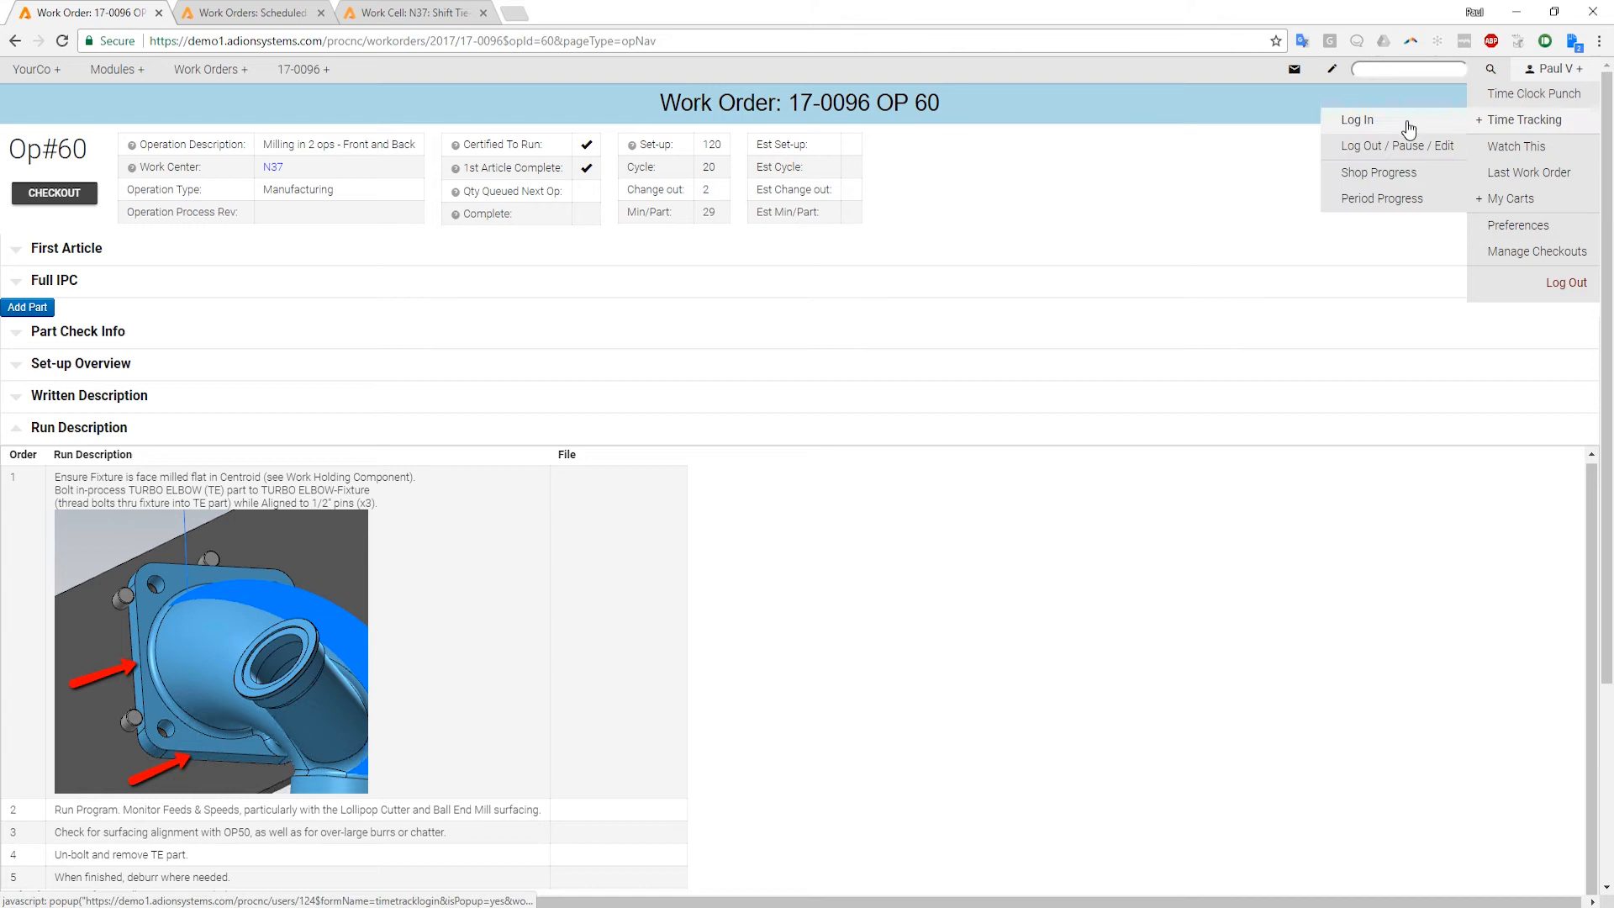
left_click(1356, 120)
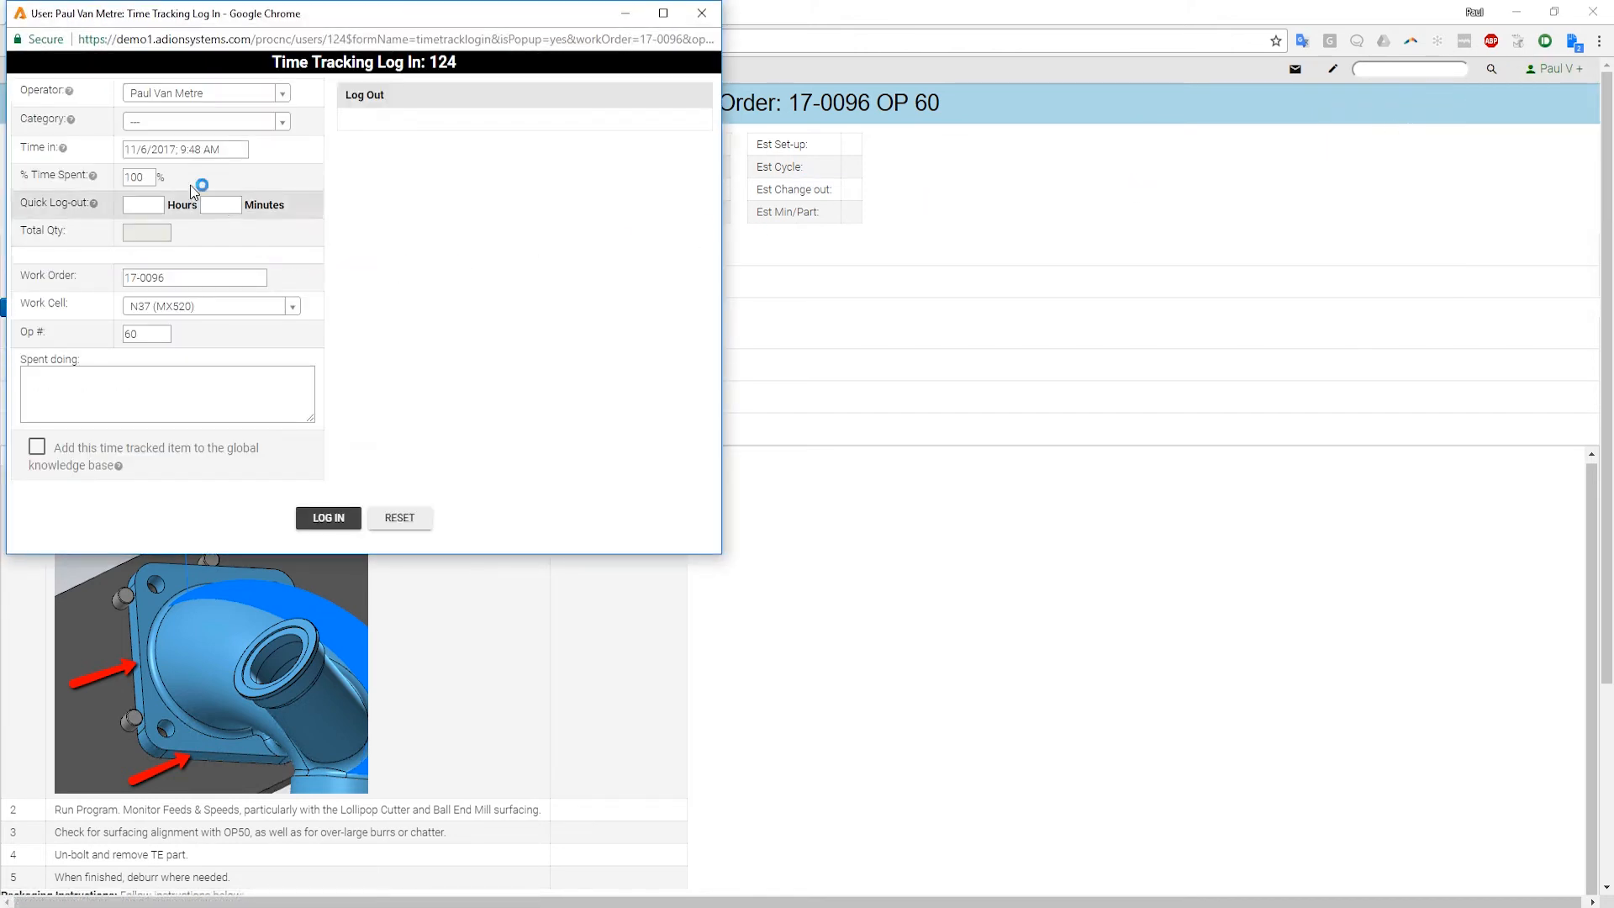
left_click(202, 121)
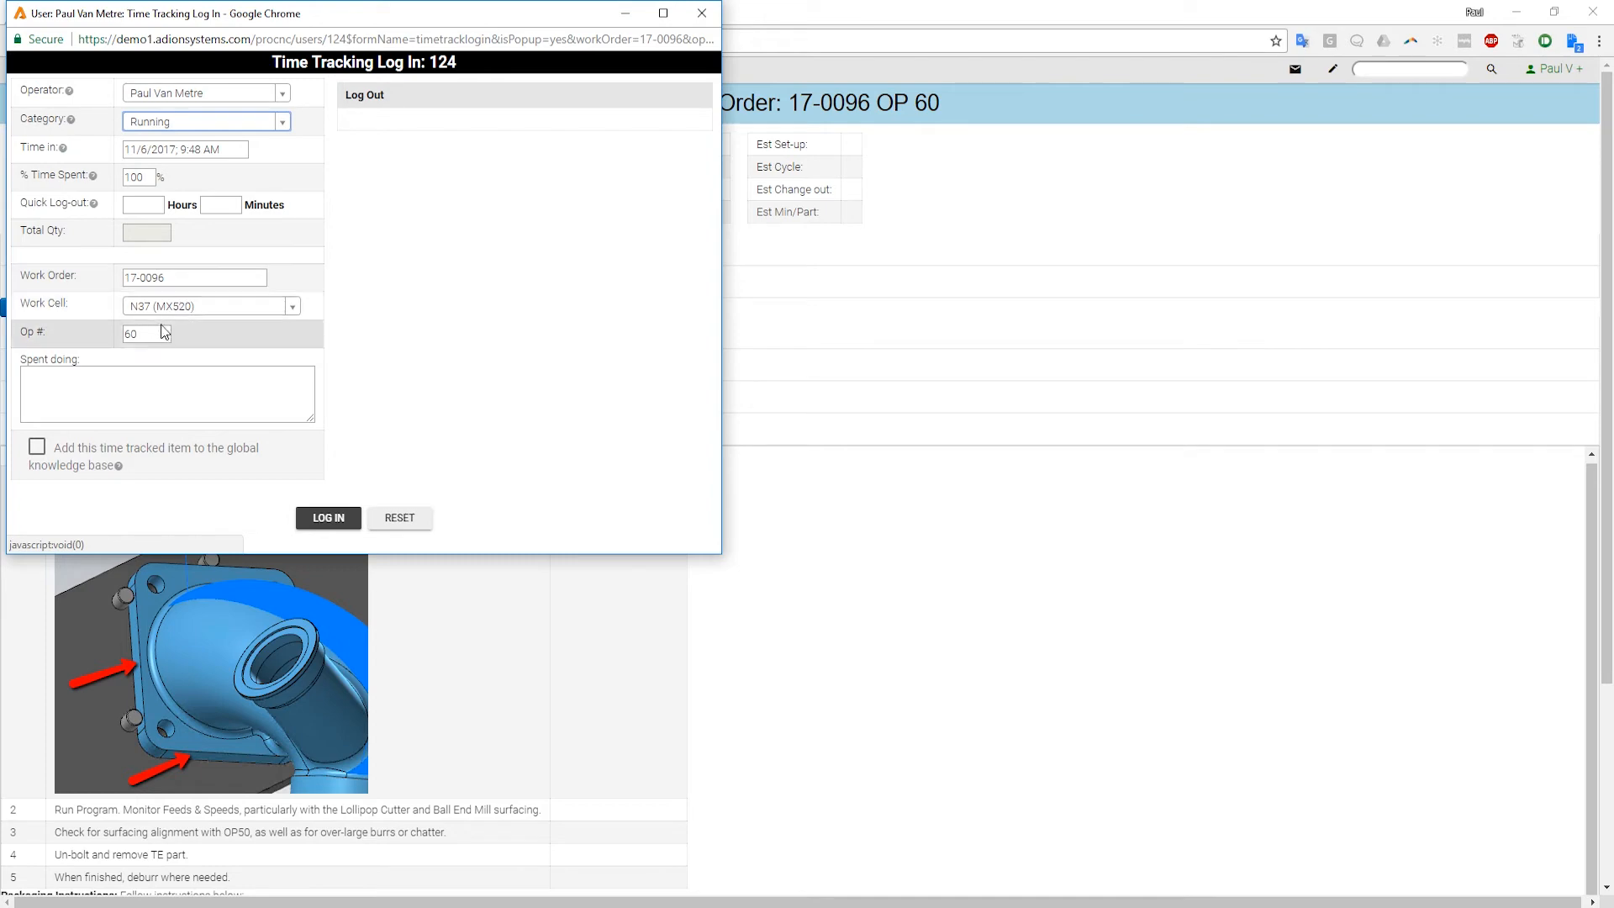
left_click(328, 516)
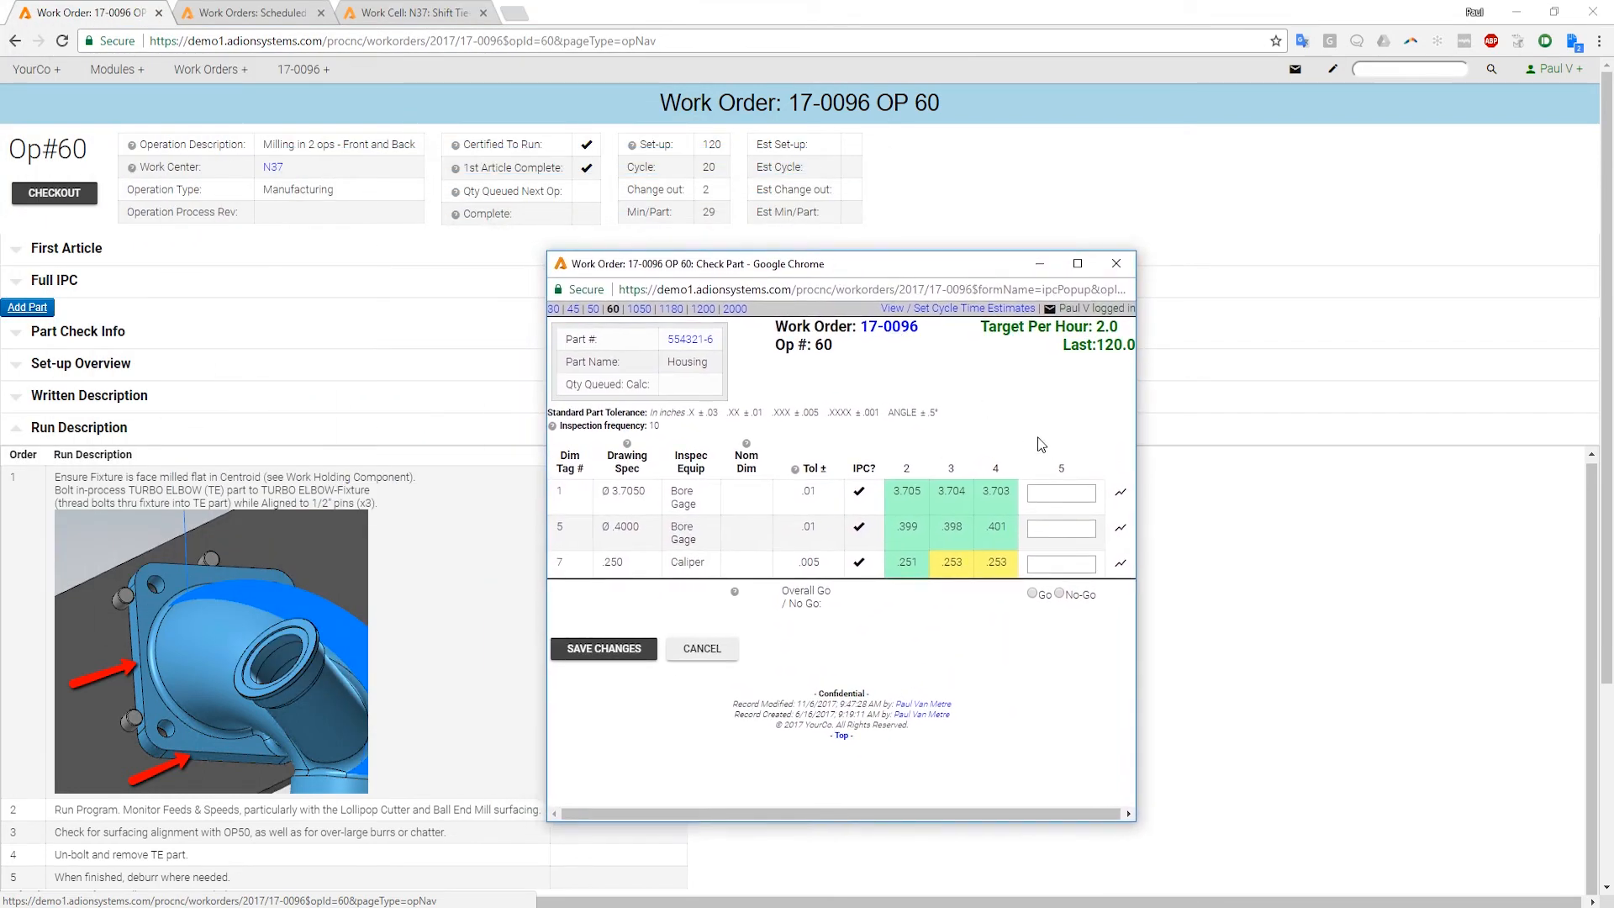
Enter inspection readings 3.704, .400 and .254 for part five and mark the check Go
left_click(1061, 493)
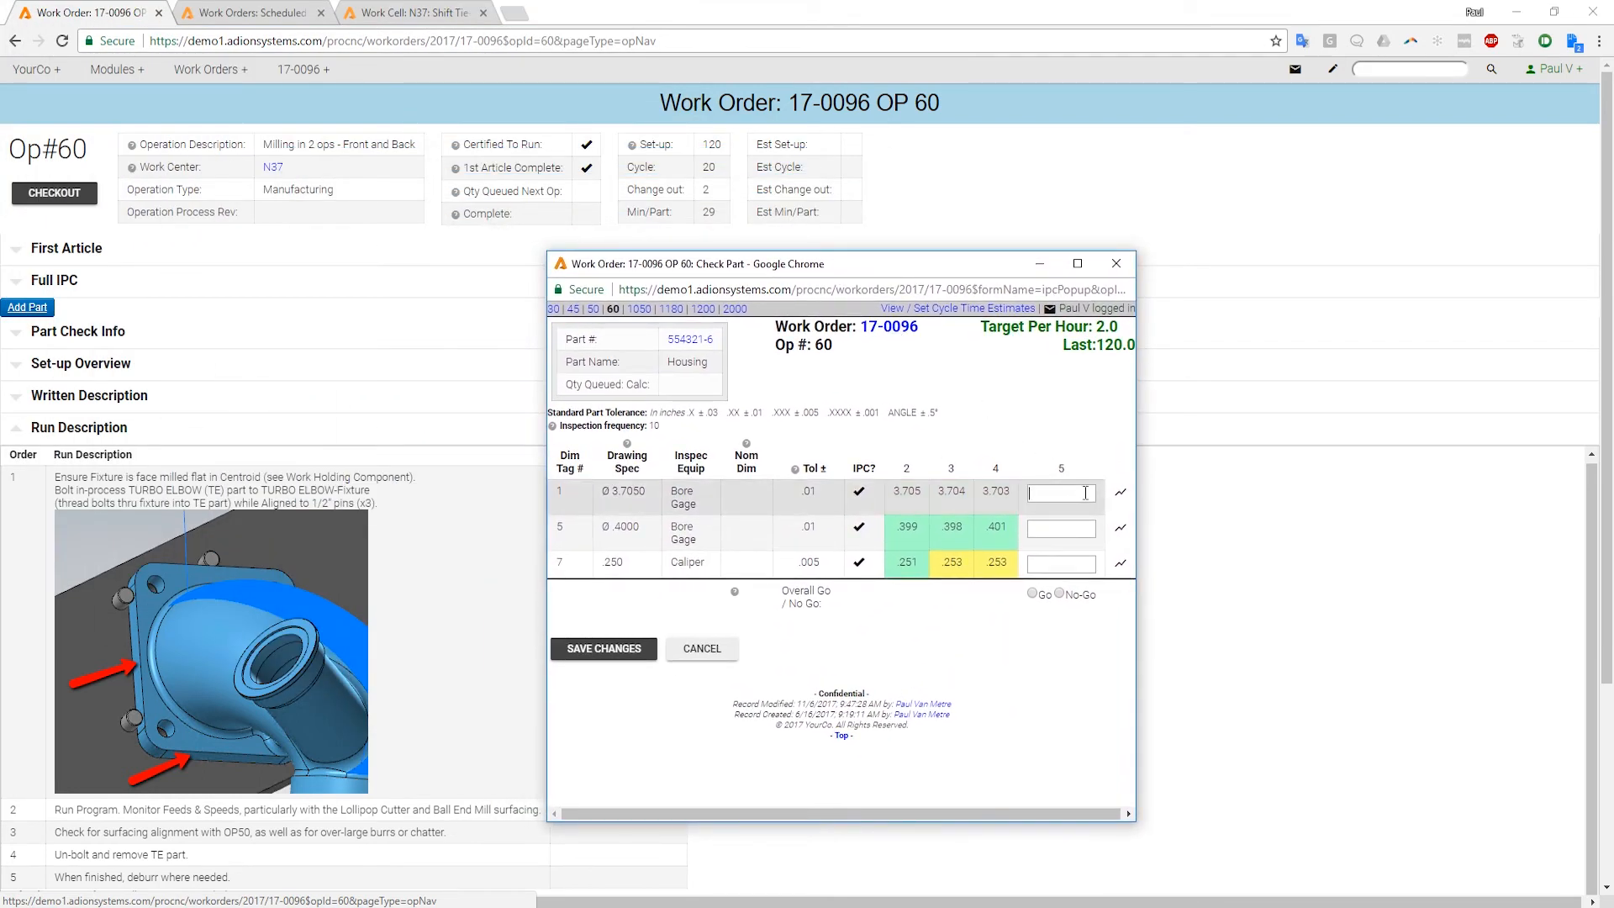
type("3.704")
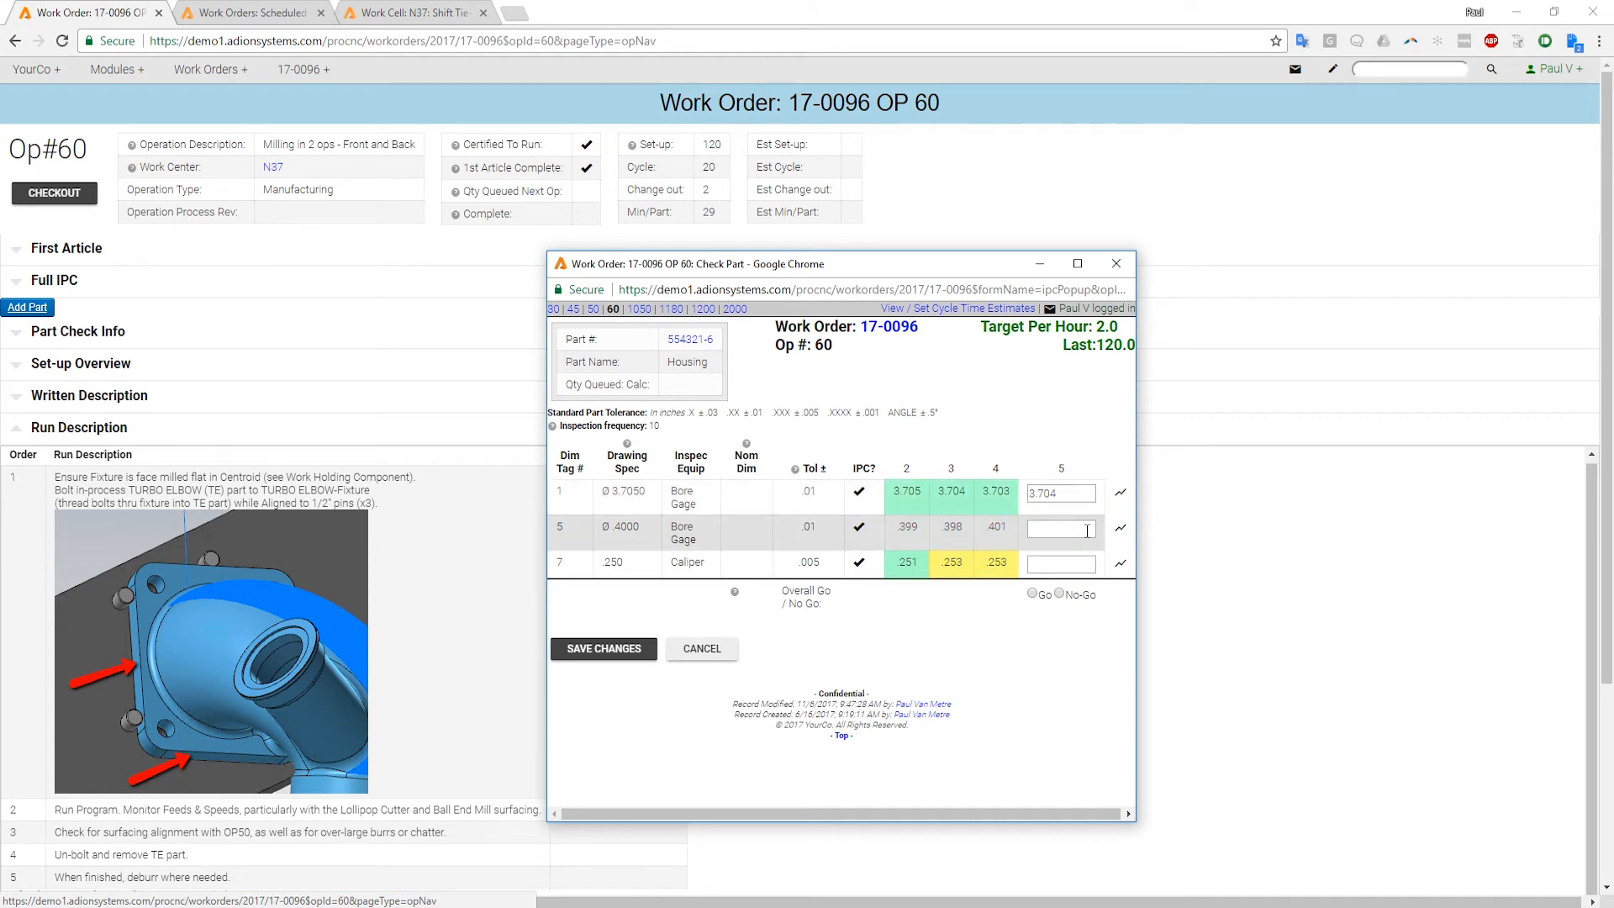
type(".400")
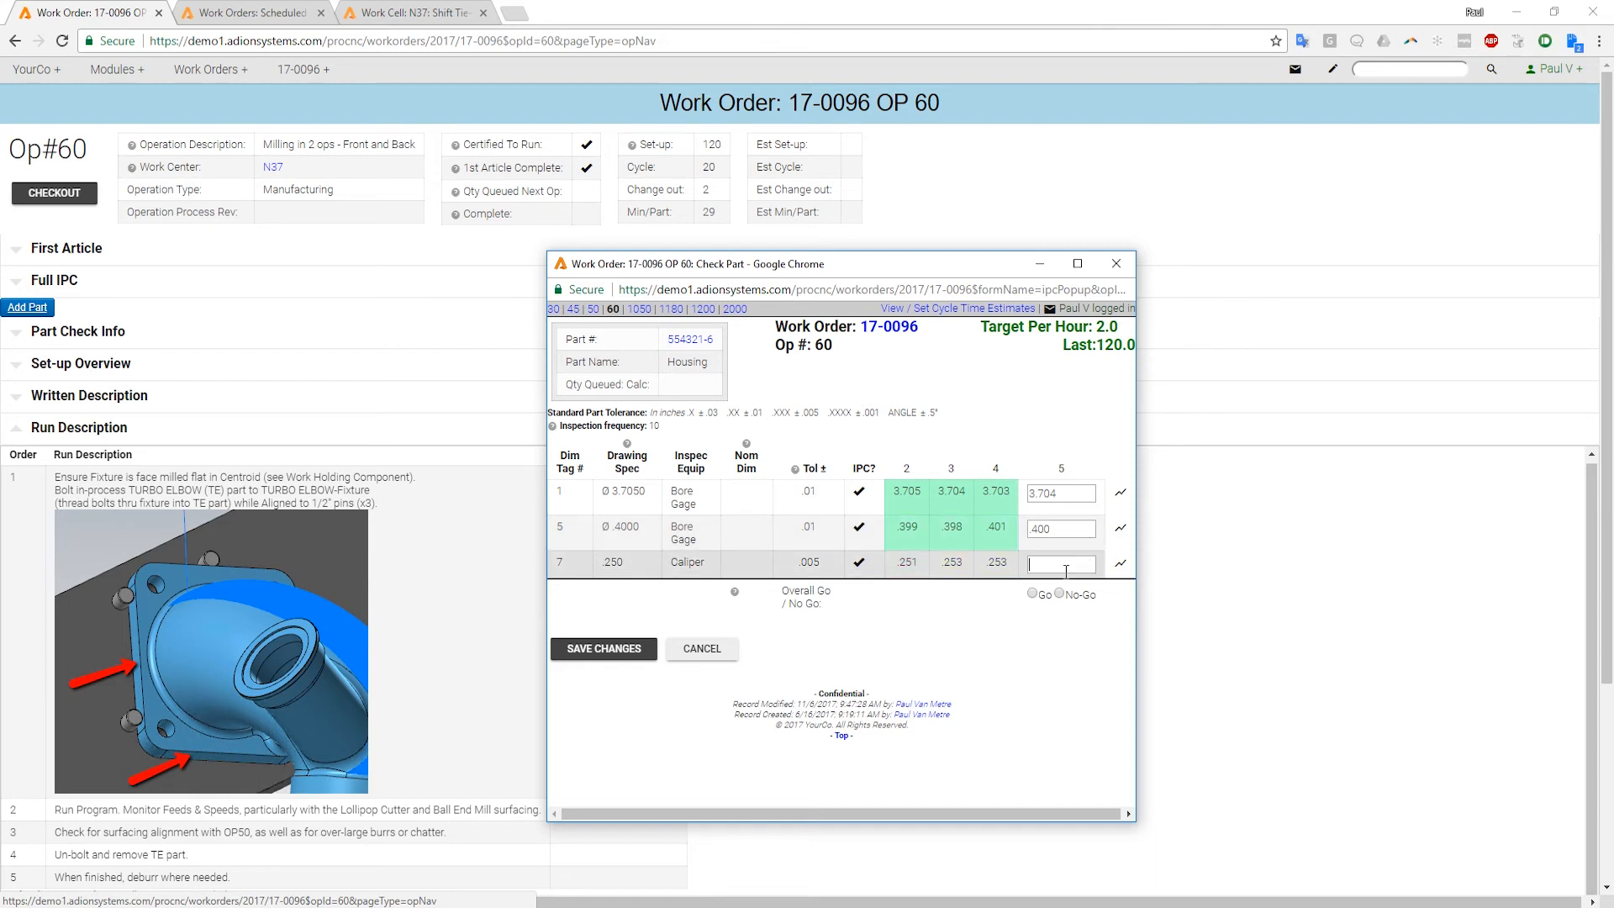
type("2.54")
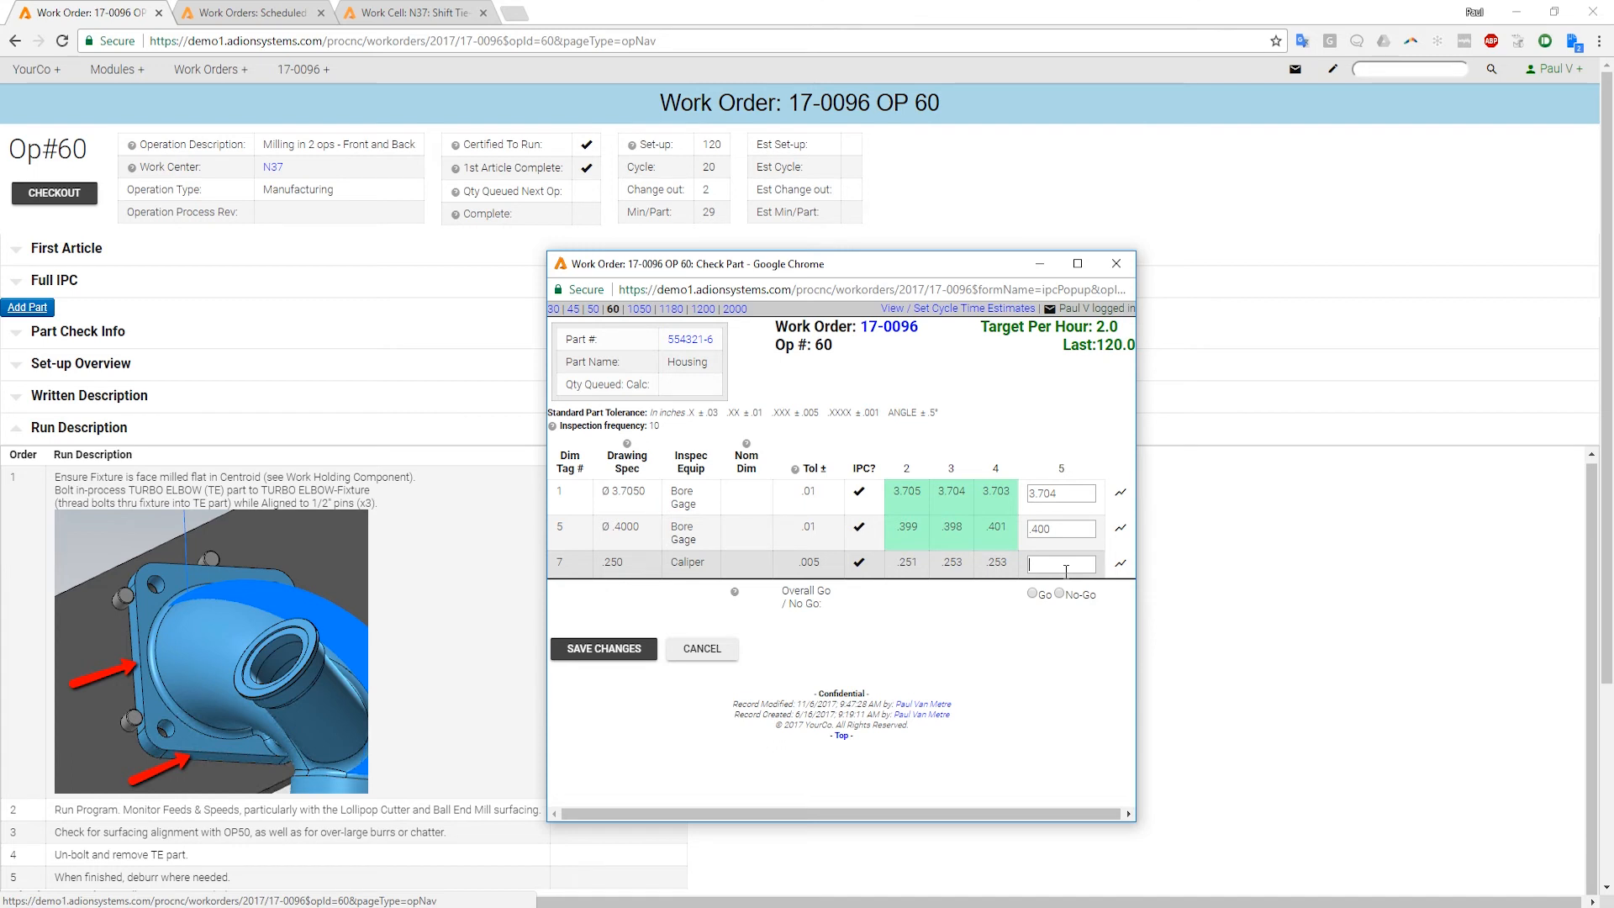
type("254")
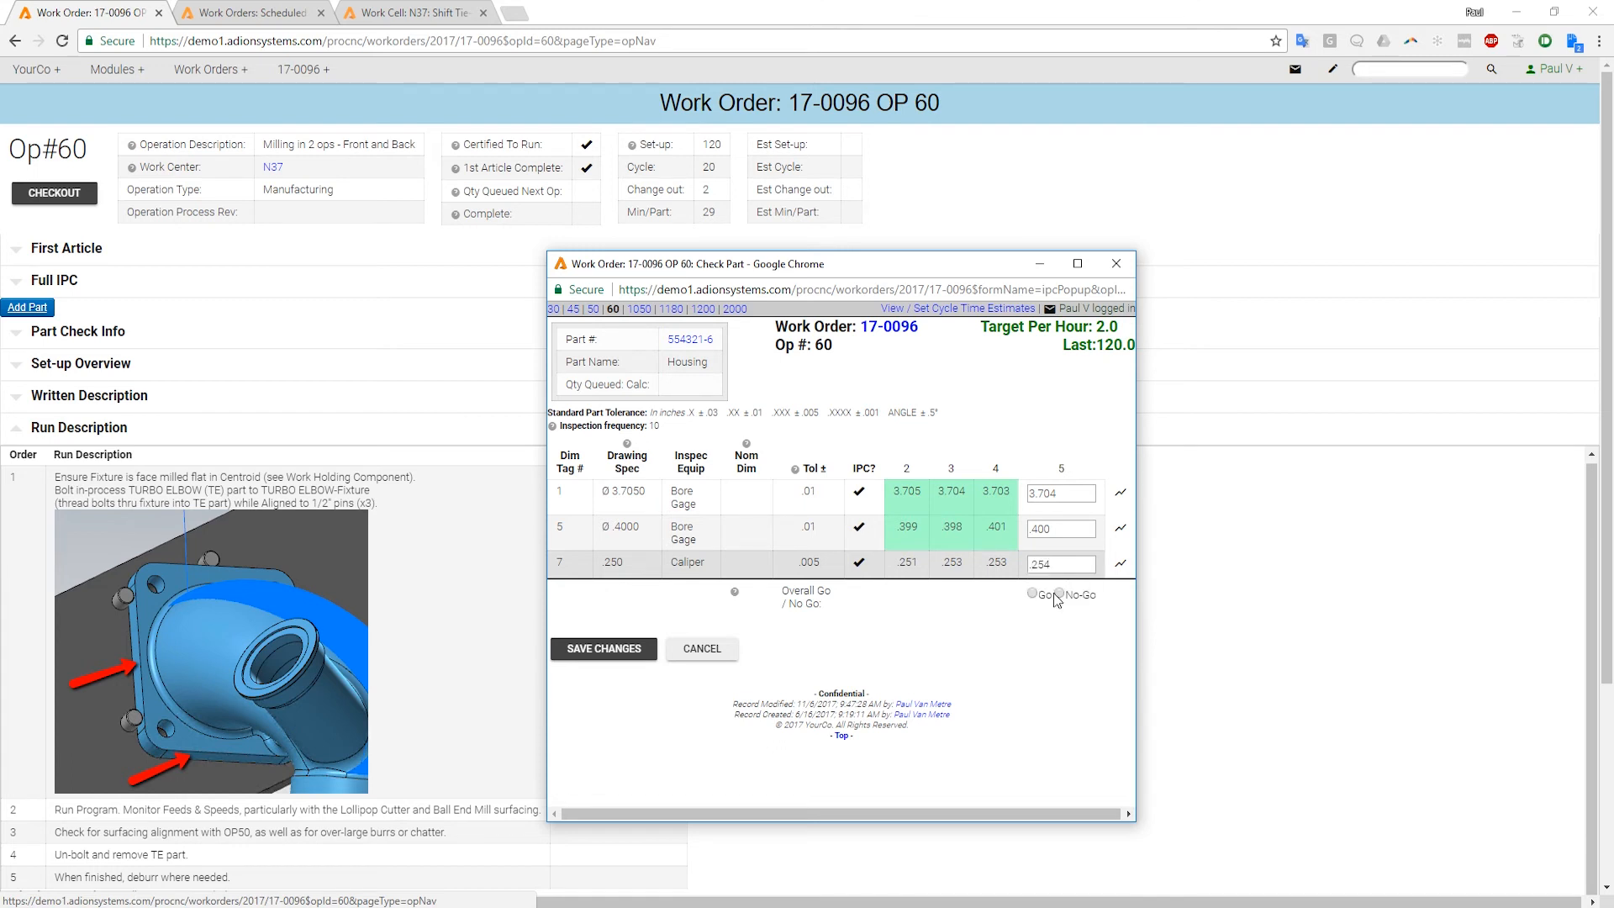
left_click(603, 649)
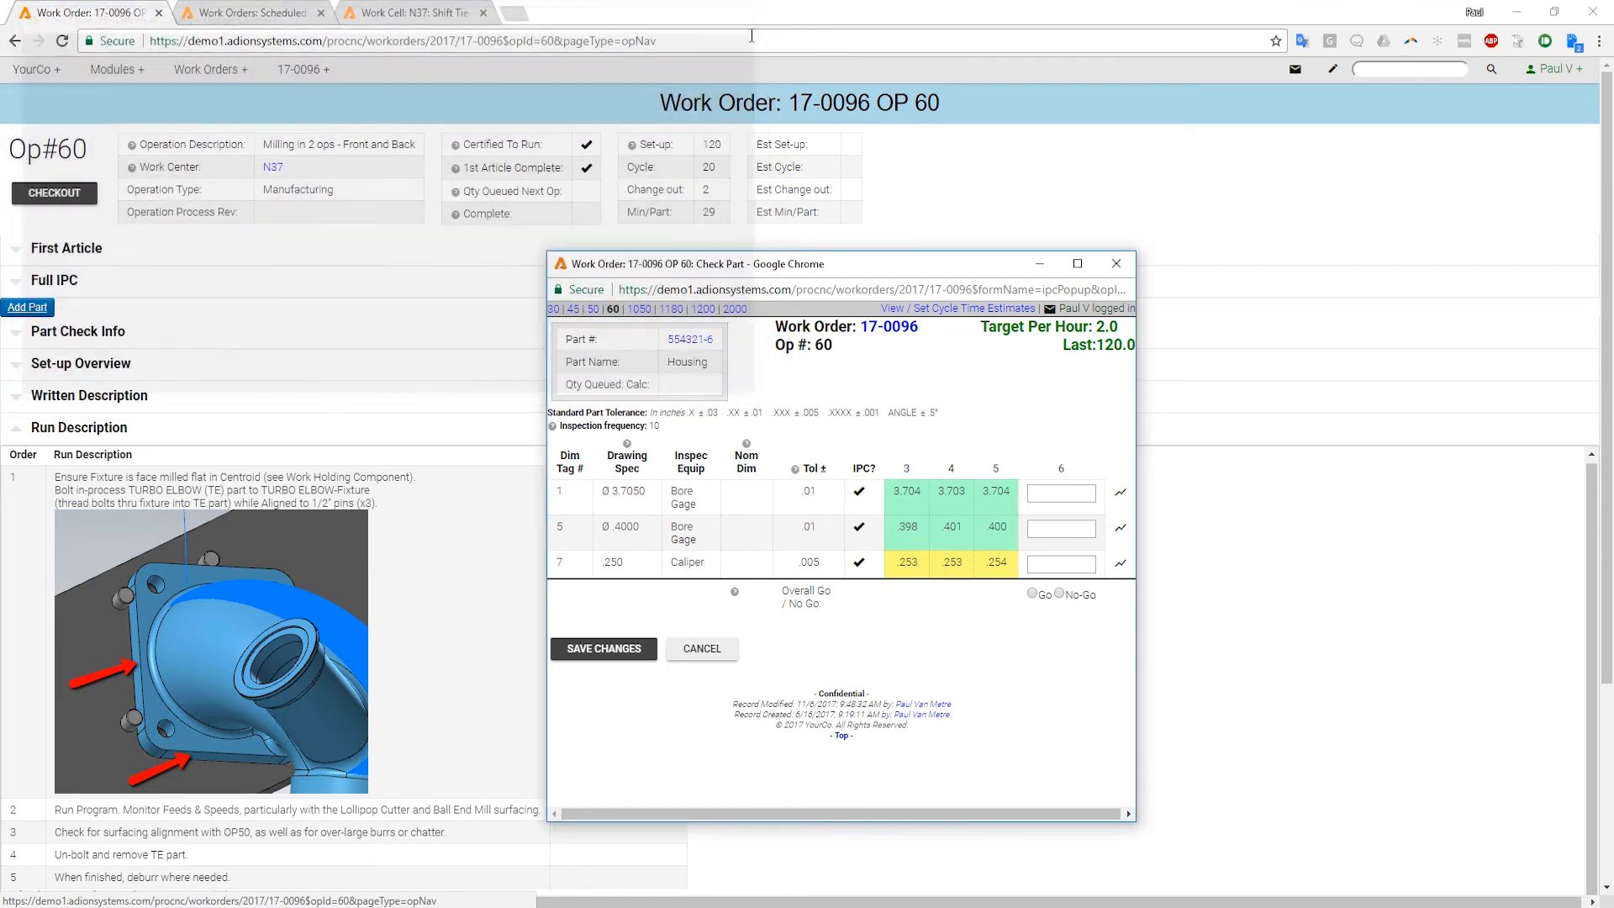
mouse_move(1116, 264)
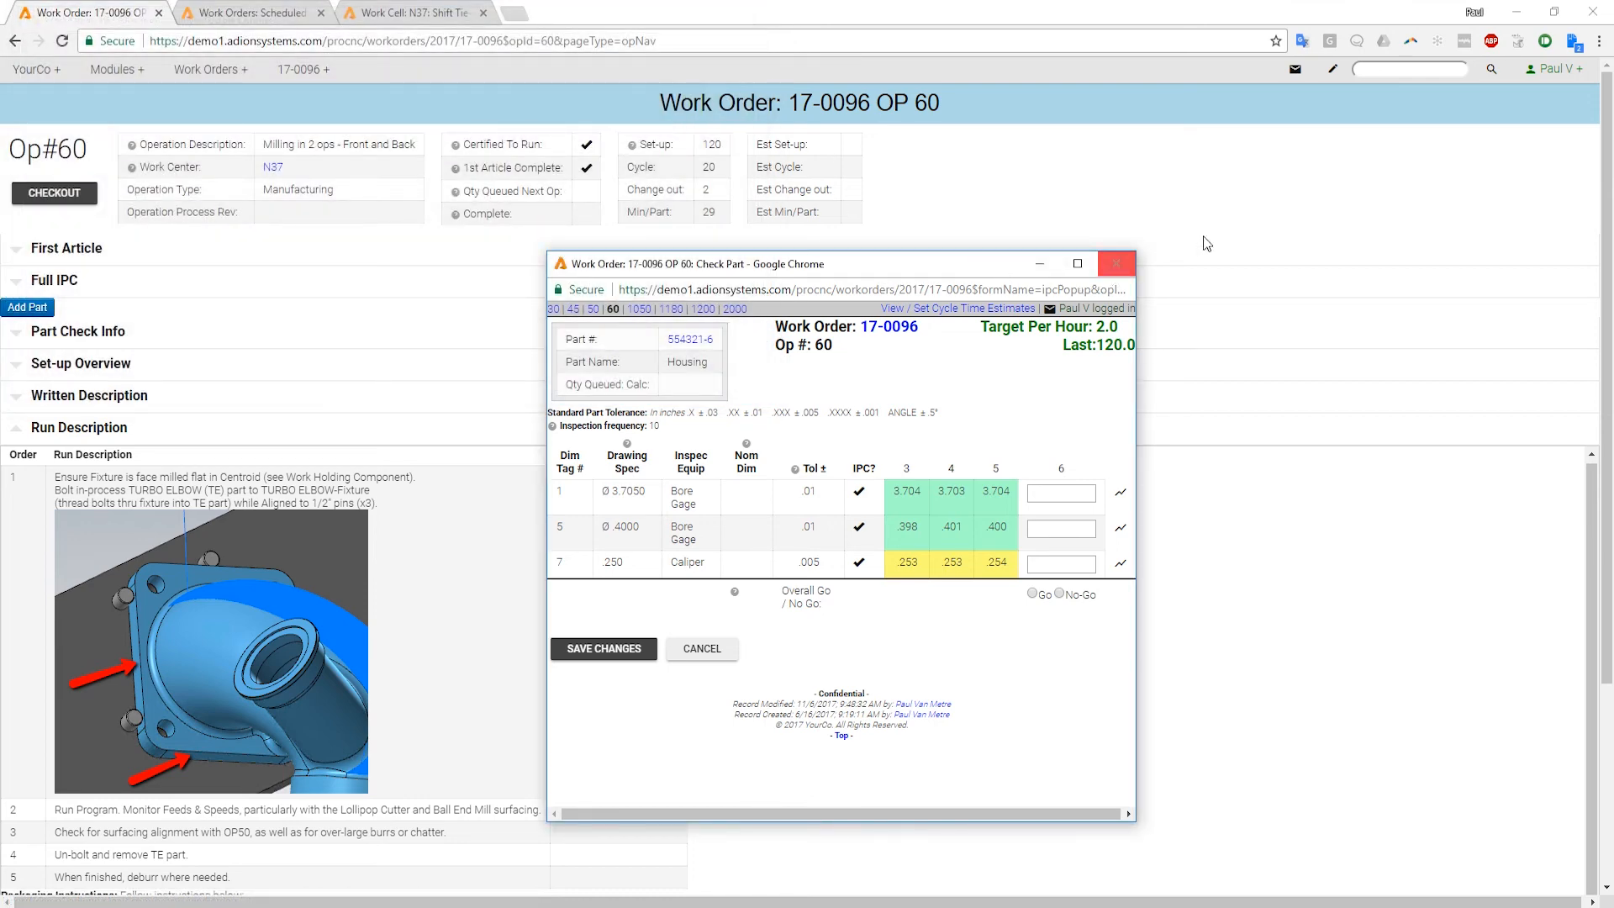
Log out of time tracking on OP 60 with a total quantity of 20
left_click(1551, 69)
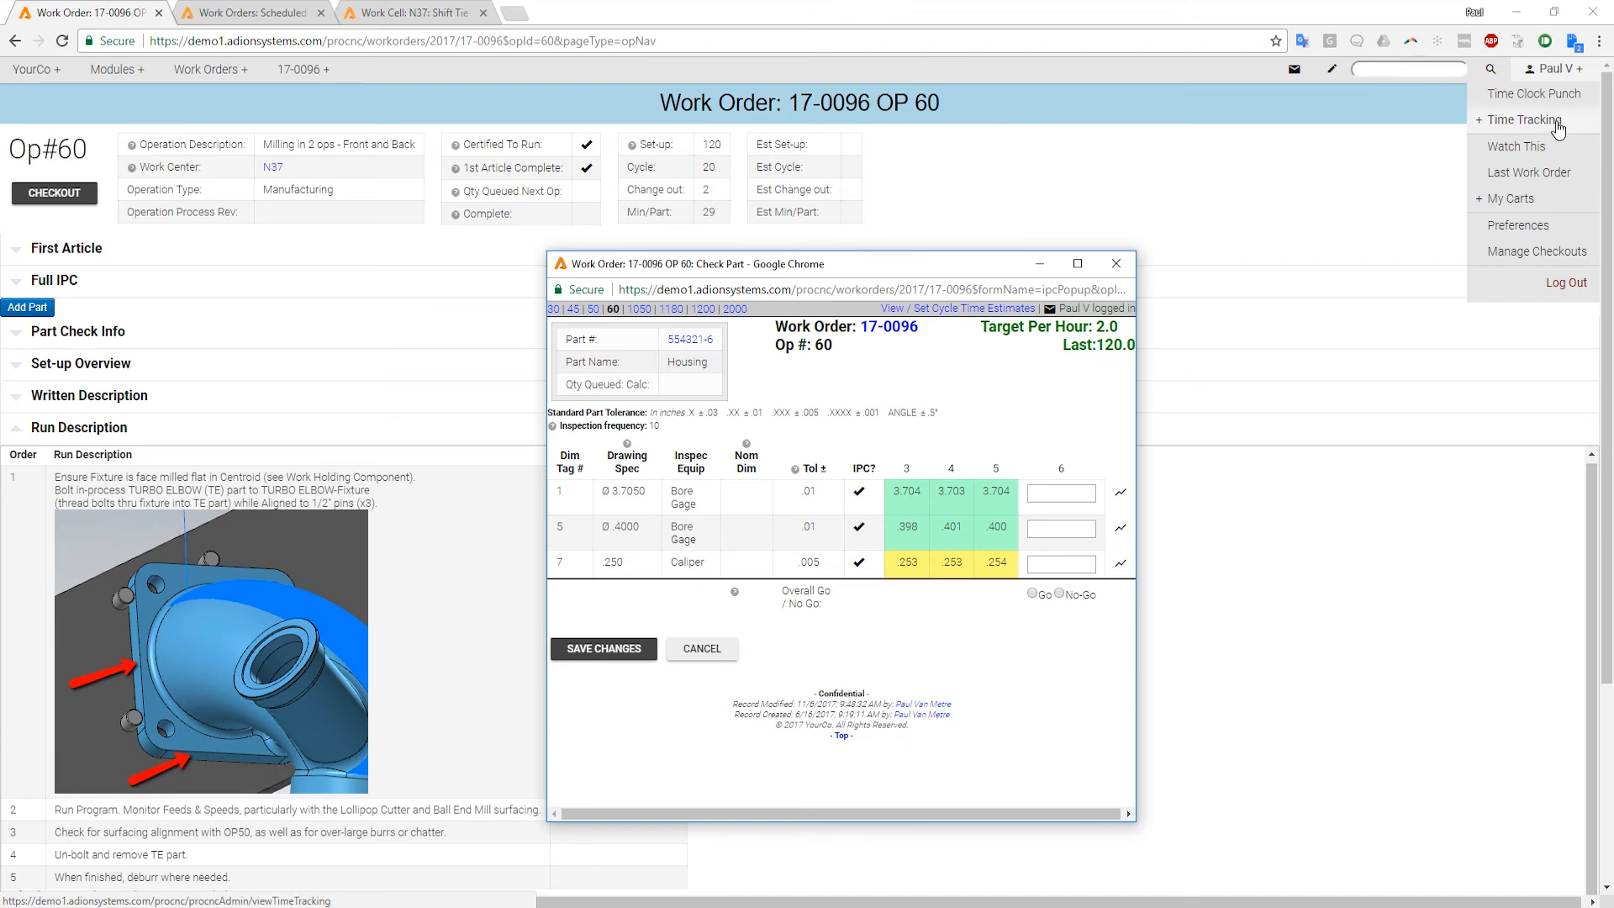
left_click(1533, 119)
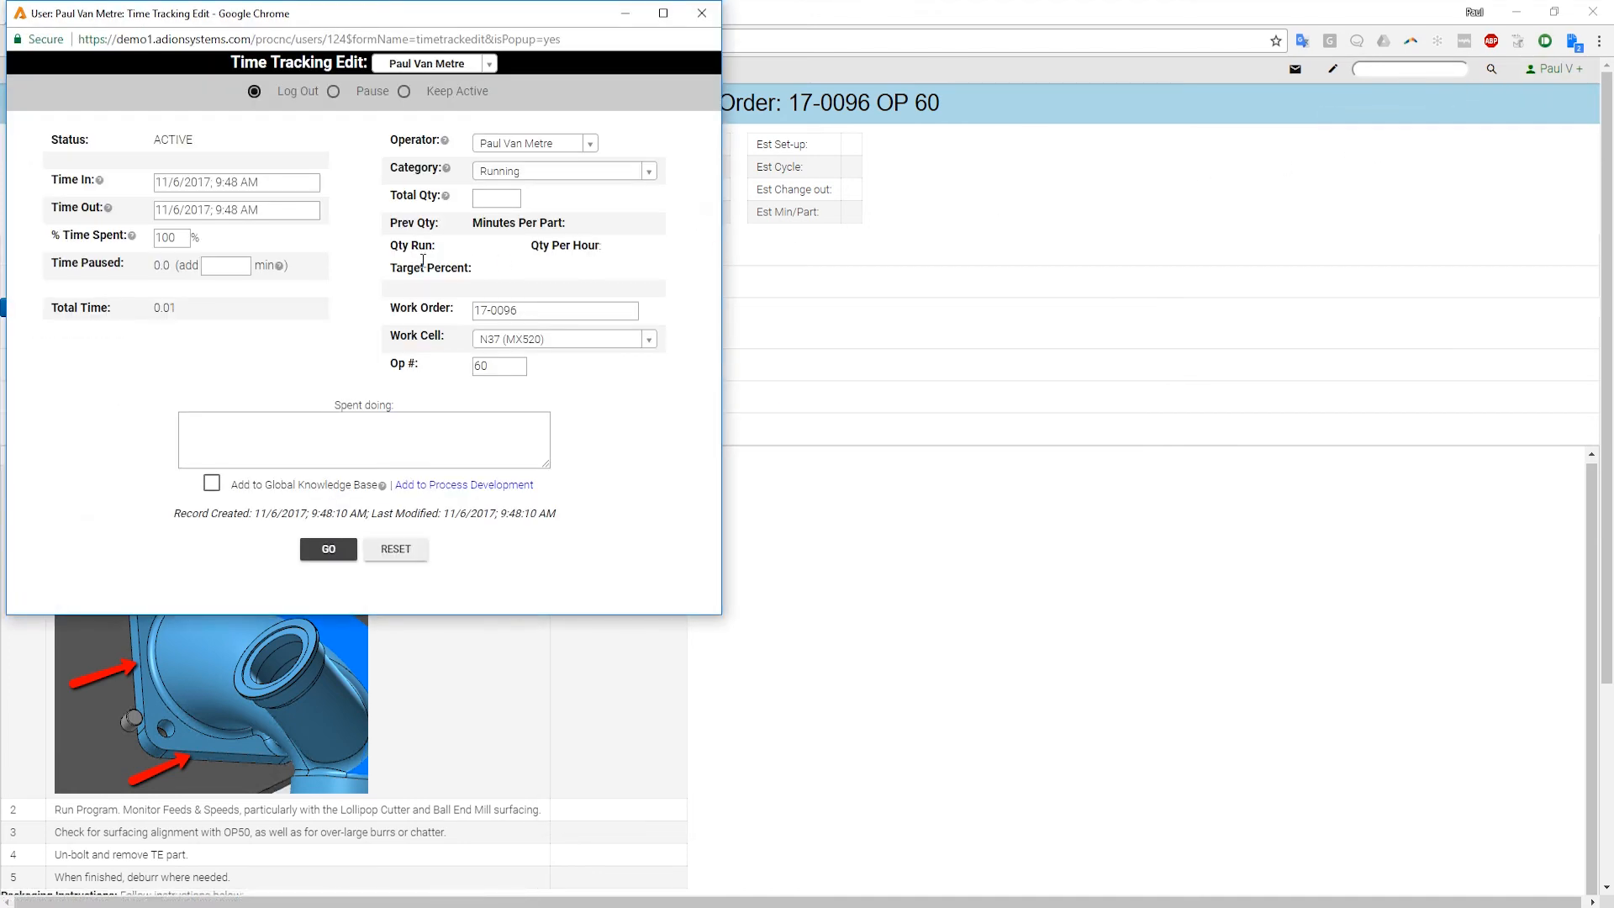
type("20")
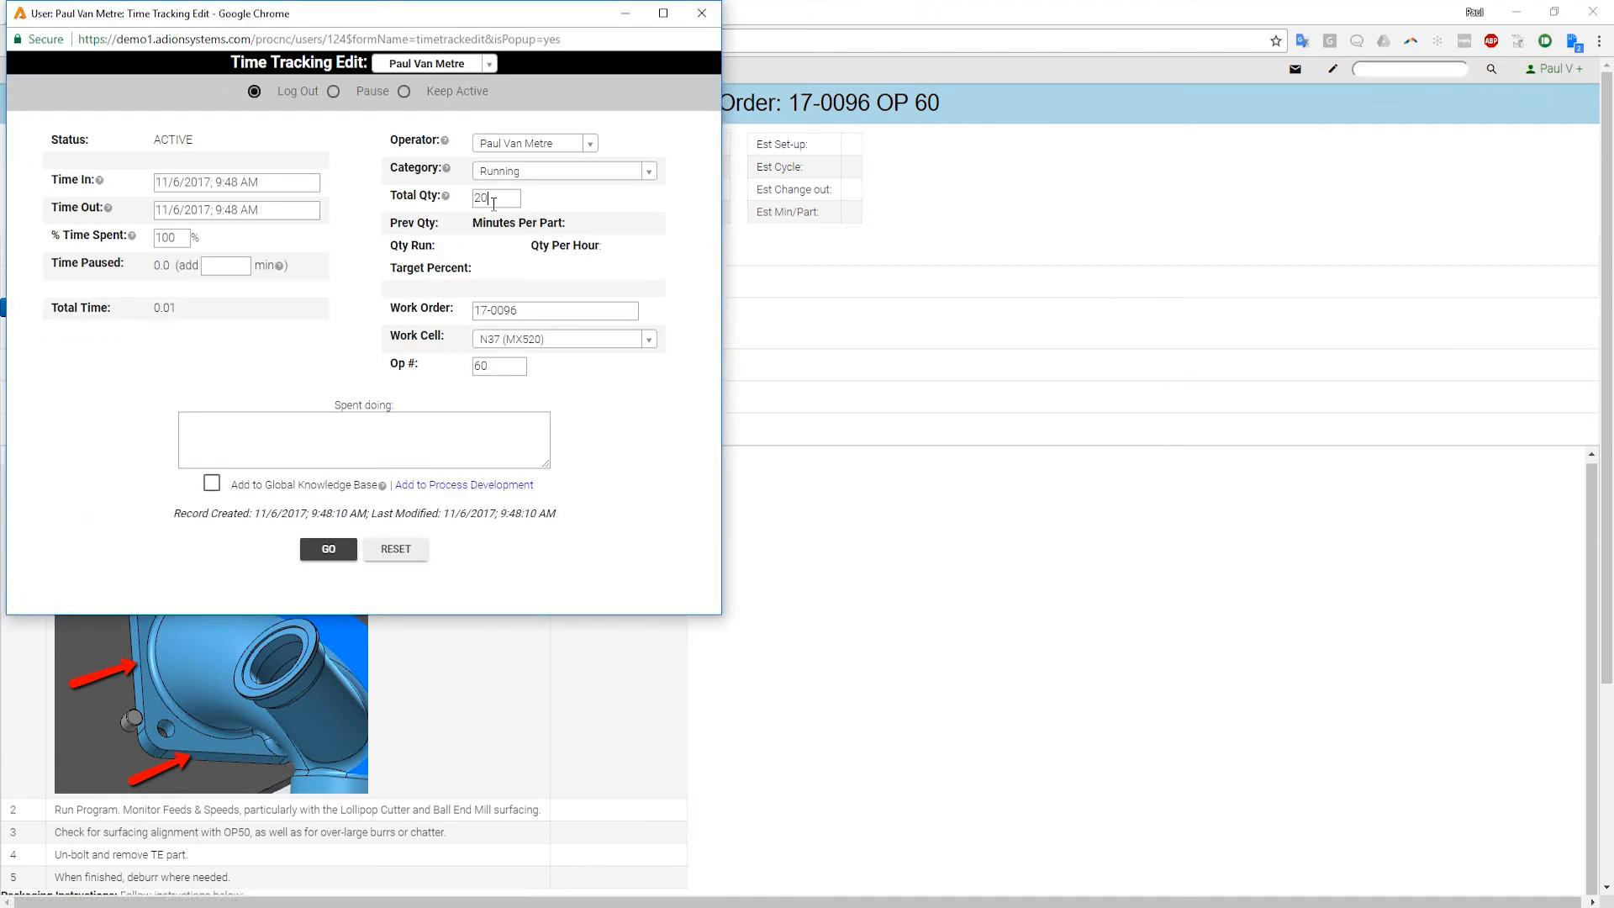
left_click(327, 548)
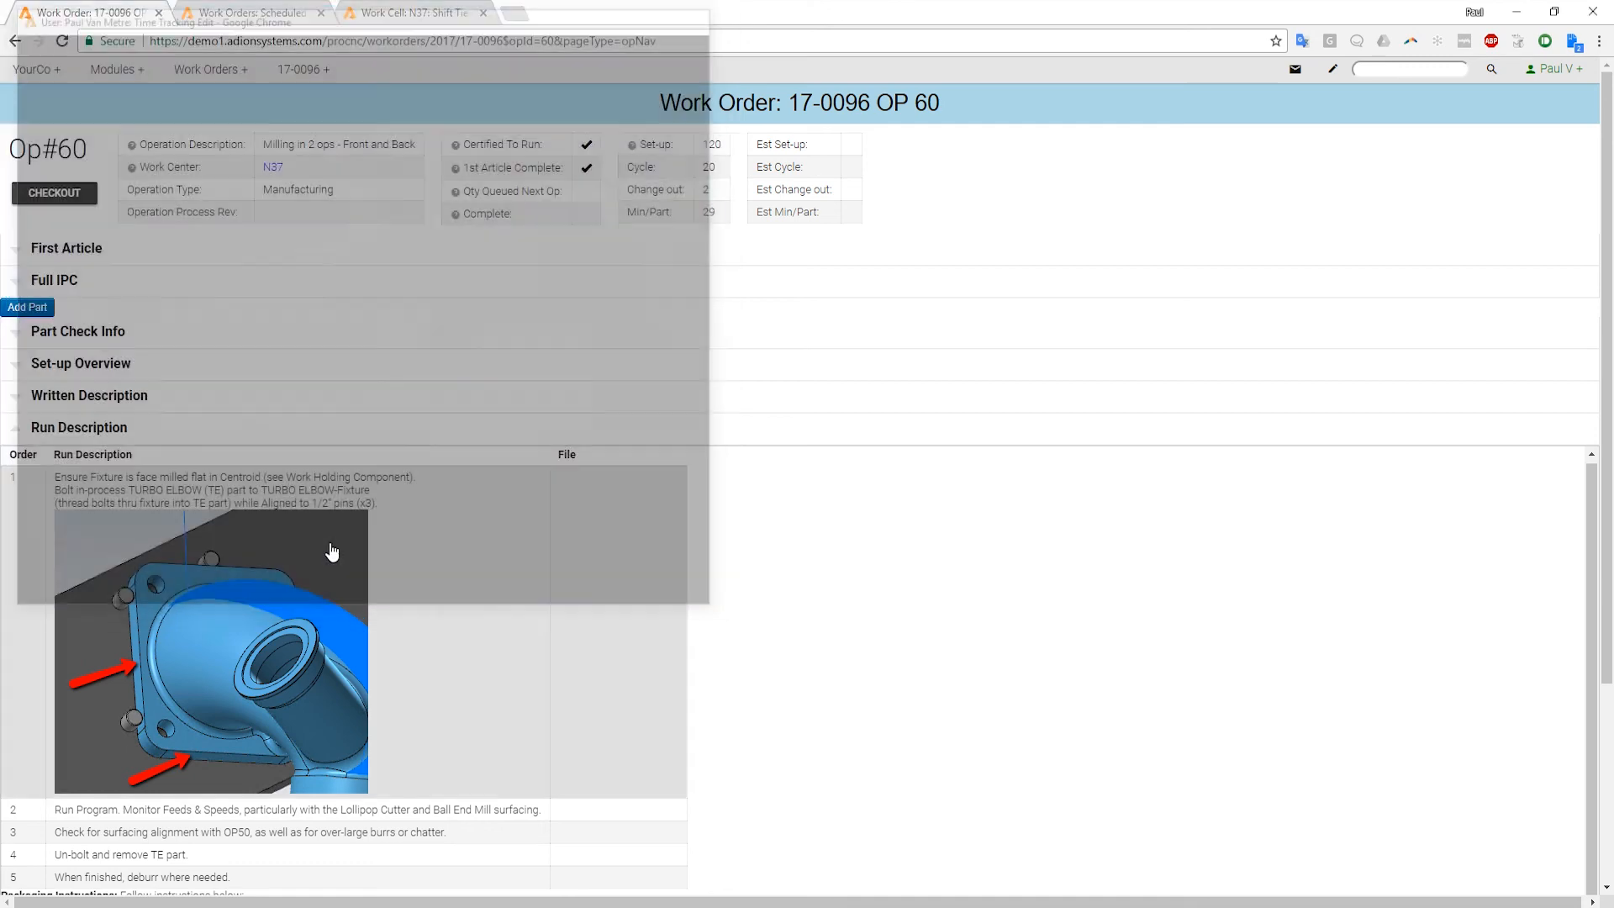